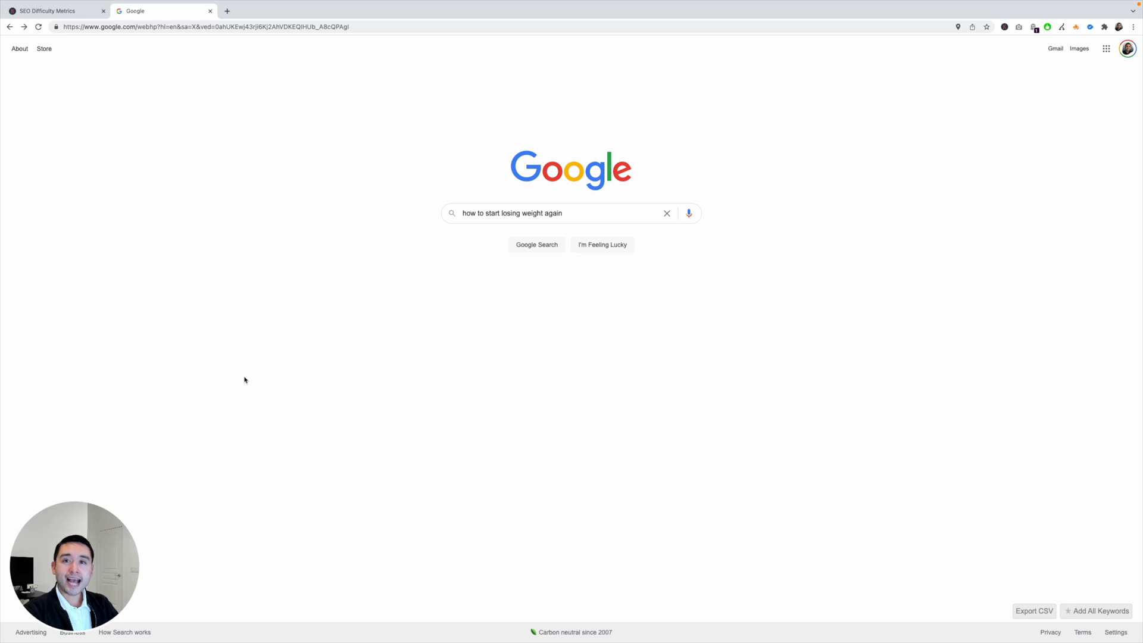
pyautogui.moveTo(195, 380)
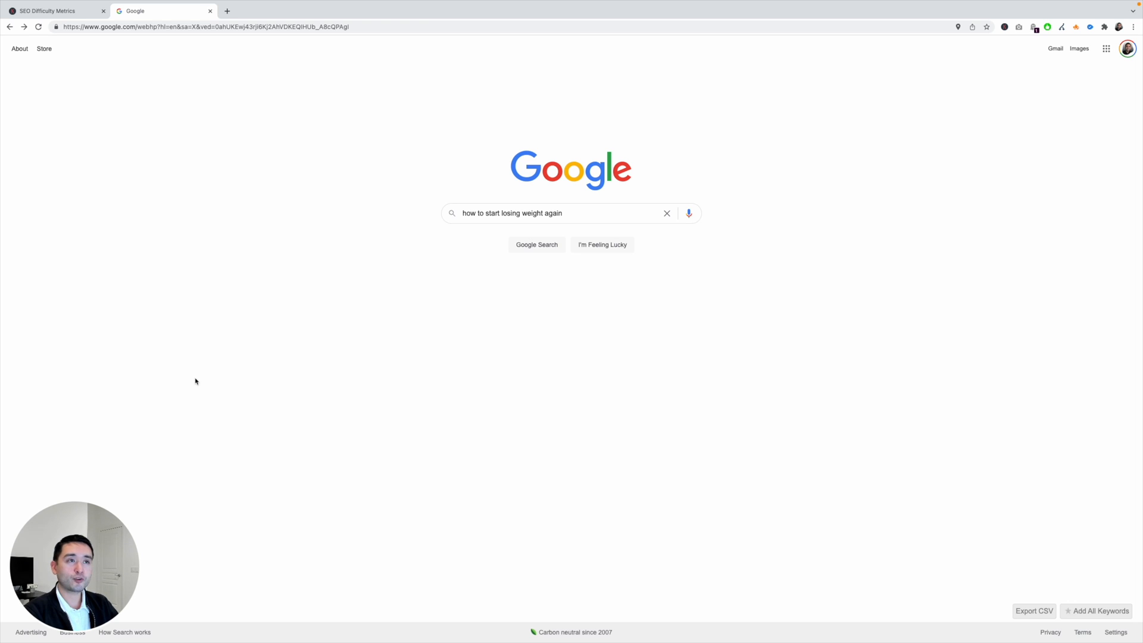
pyautogui.moveTo(815, 403)
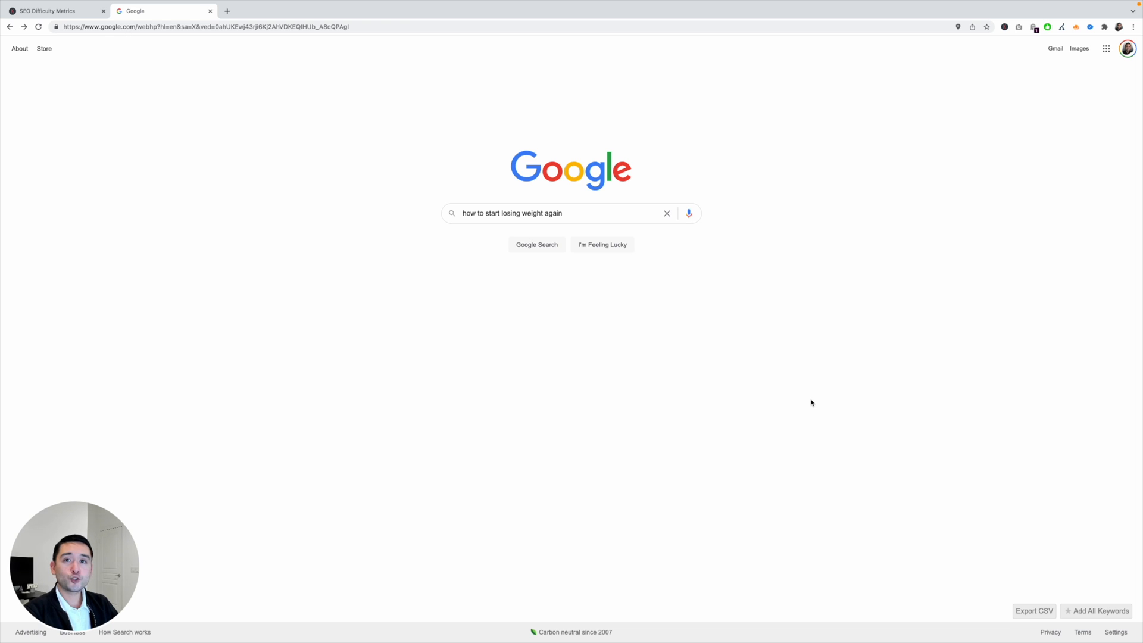
pyautogui.moveTo(475, 225)
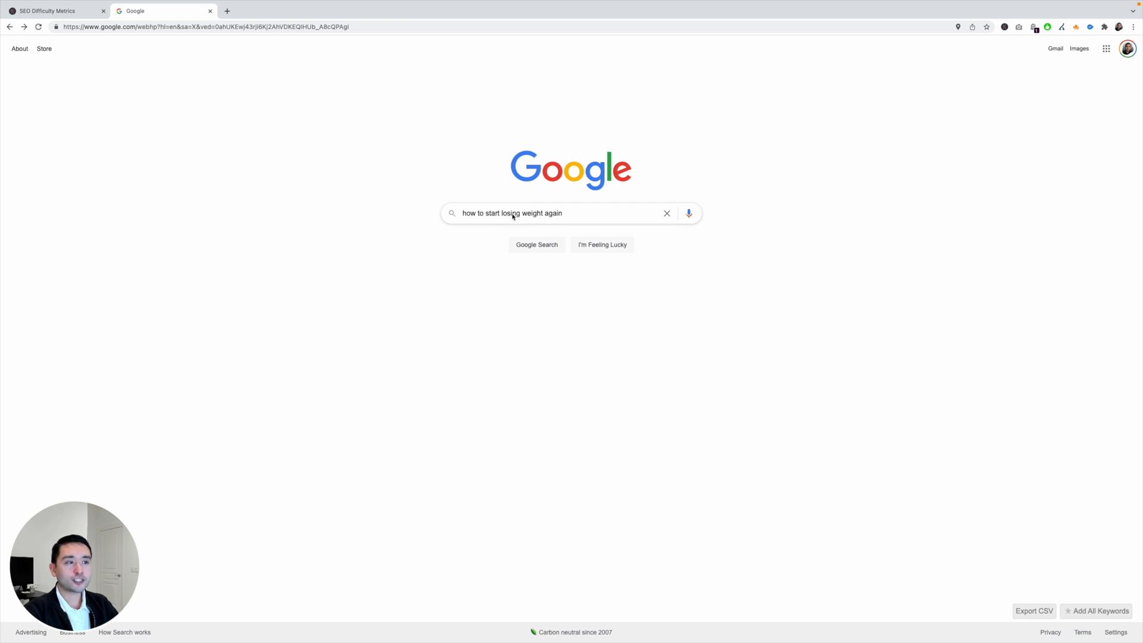
pyautogui.moveTo(537, 244)
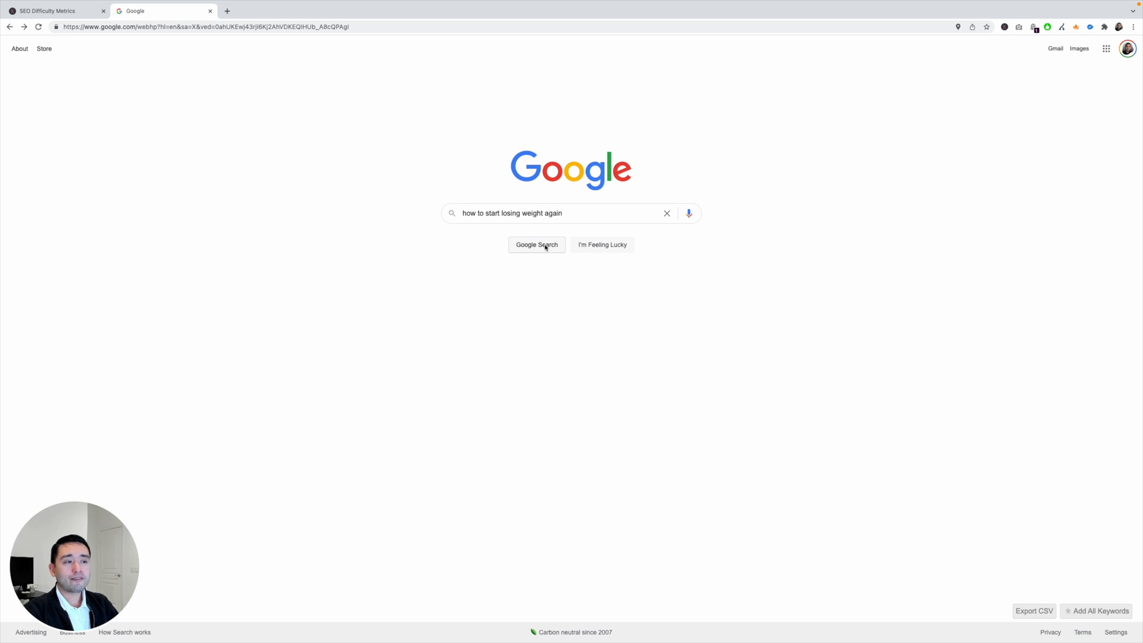
# - Search Google for 'how to start losing weight again' so the Keywords Everywhere widgets load
pyautogui.click(536, 245)
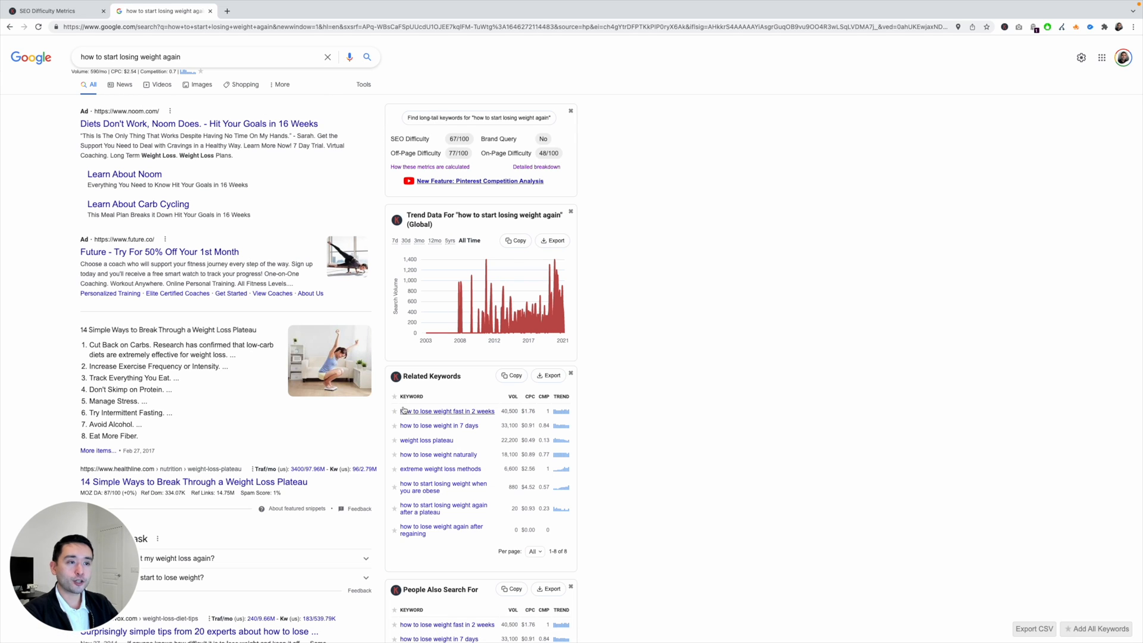
pyautogui.moveTo(458, 499)
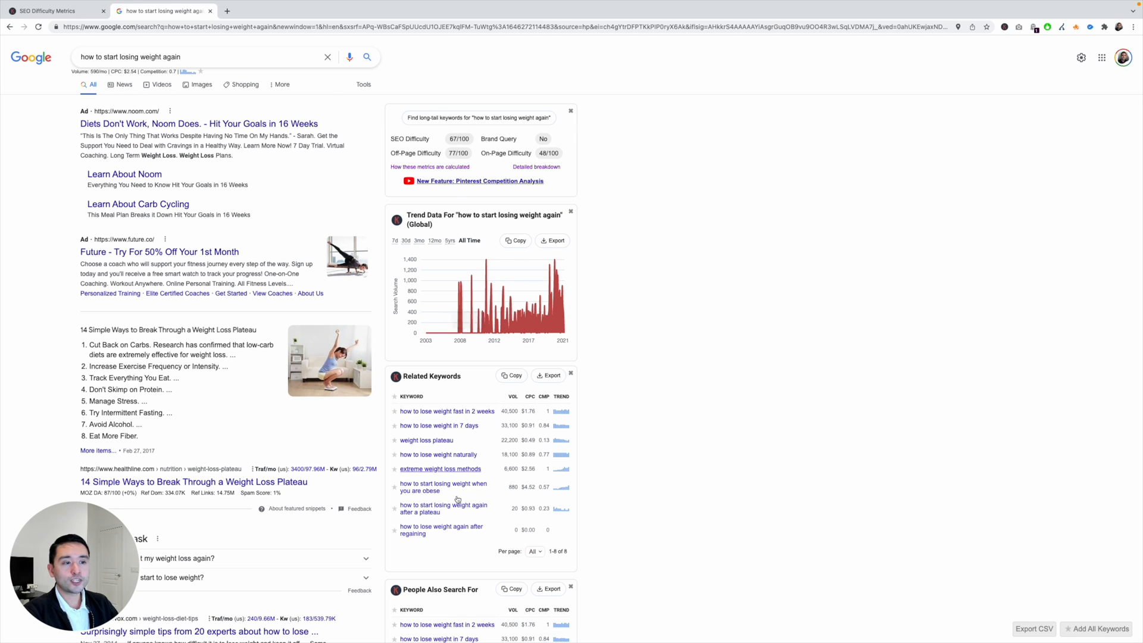
pyautogui.moveTo(465, 111)
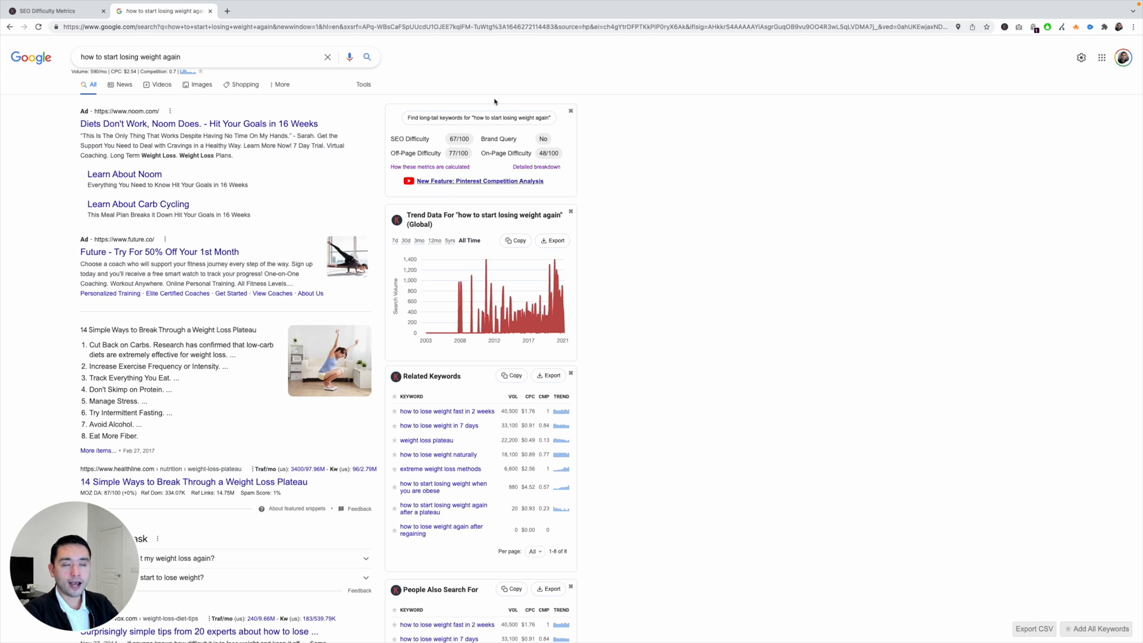
pyautogui.moveTo(483, 102)
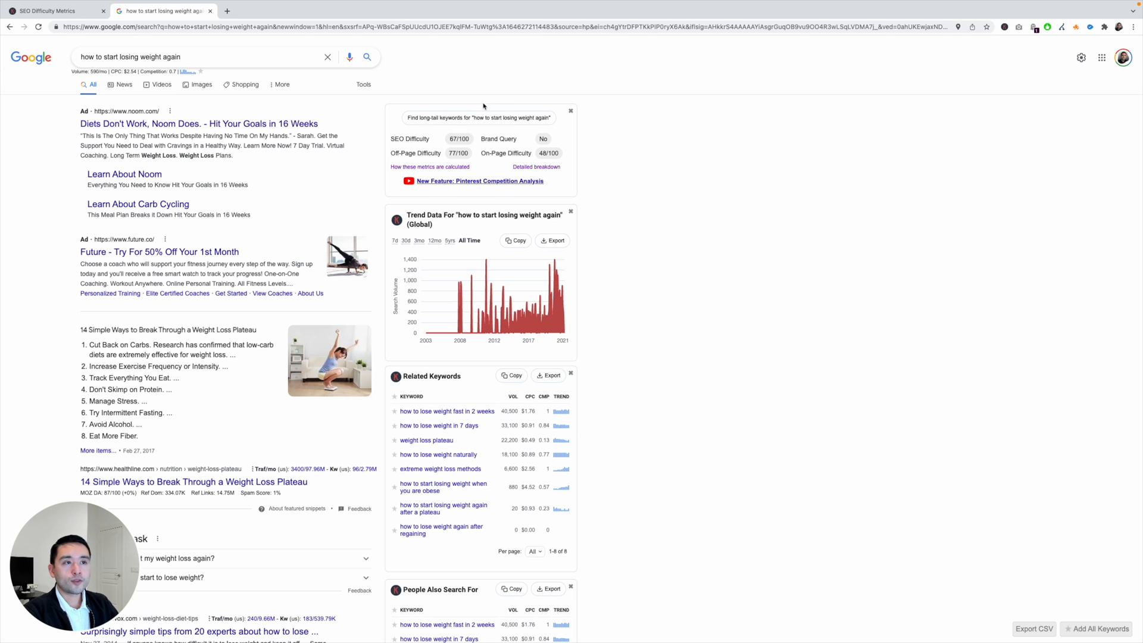
pyautogui.moveTo(440, 108)
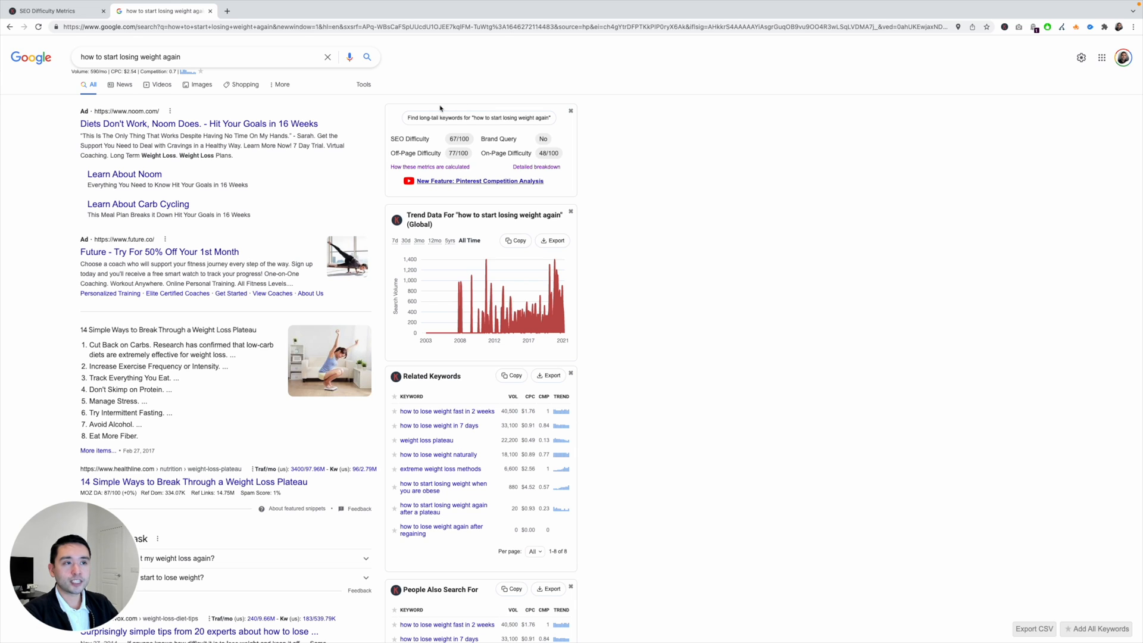
pyautogui.moveTo(458, 146)
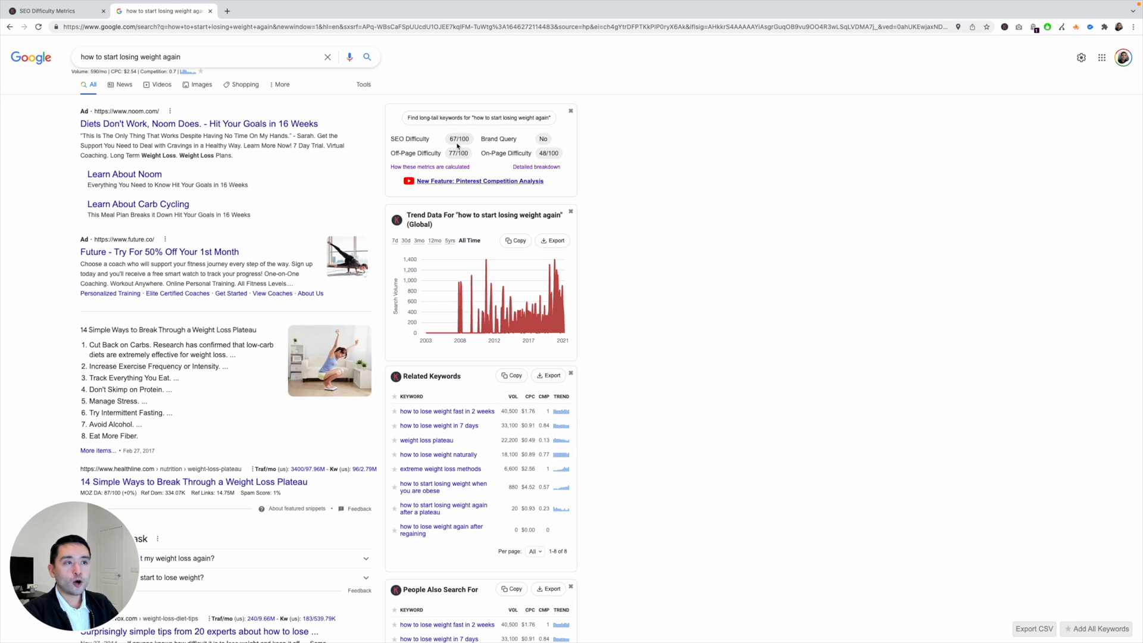
pyautogui.moveTo(427, 175)
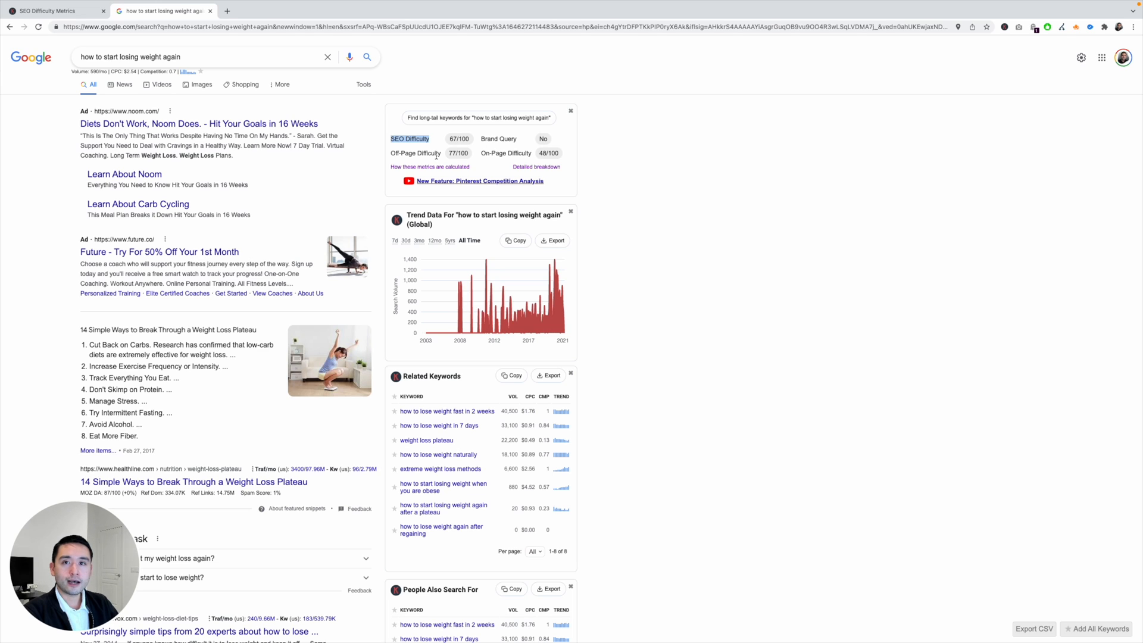
pyautogui.moveTo(472, 147)
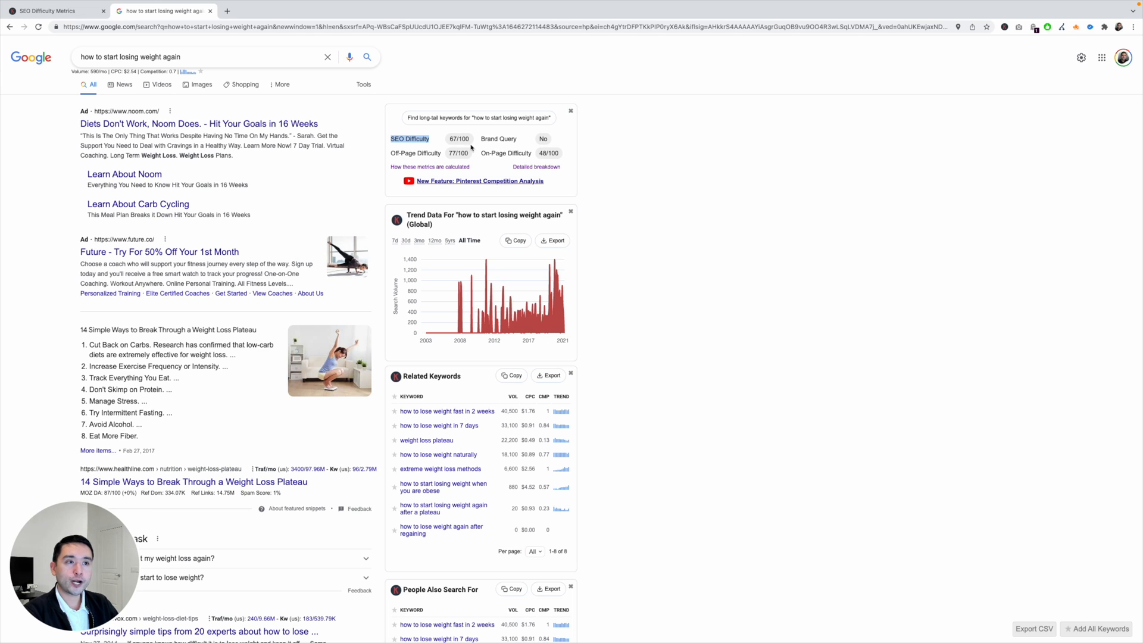
pyautogui.moveTo(516, 155)
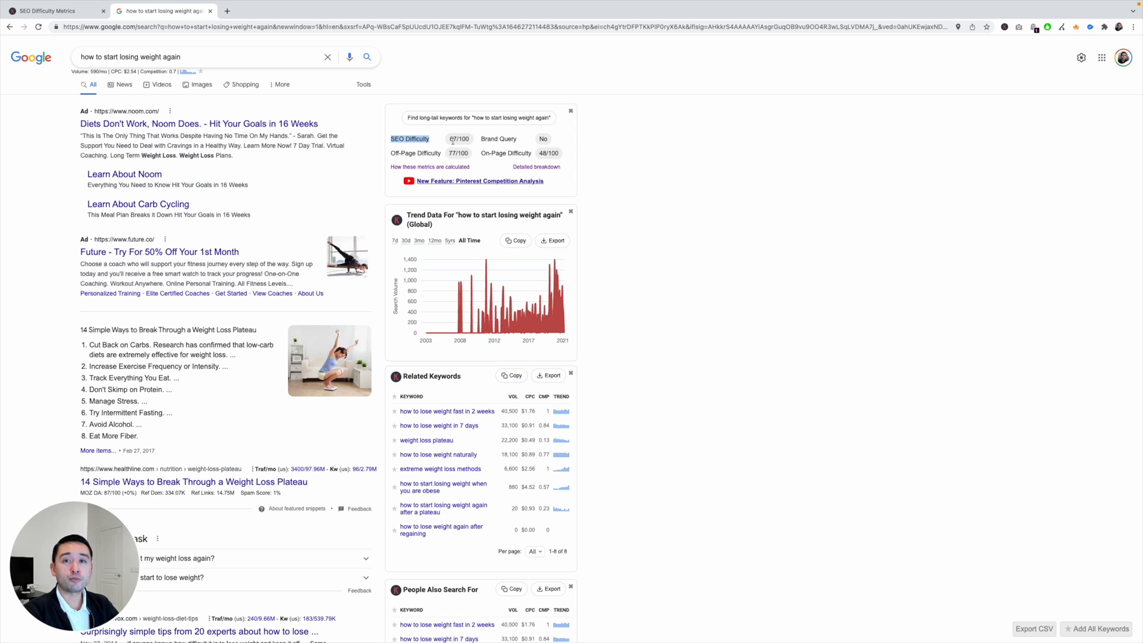
pyautogui.moveTo(459, 144)
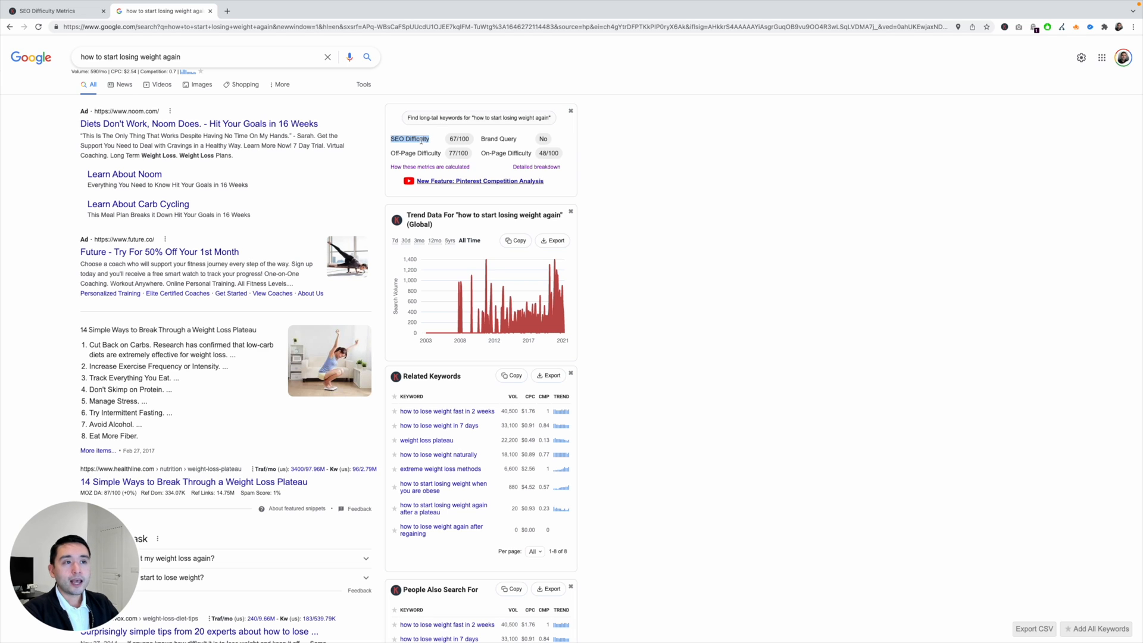
pyautogui.moveTo(430, 117)
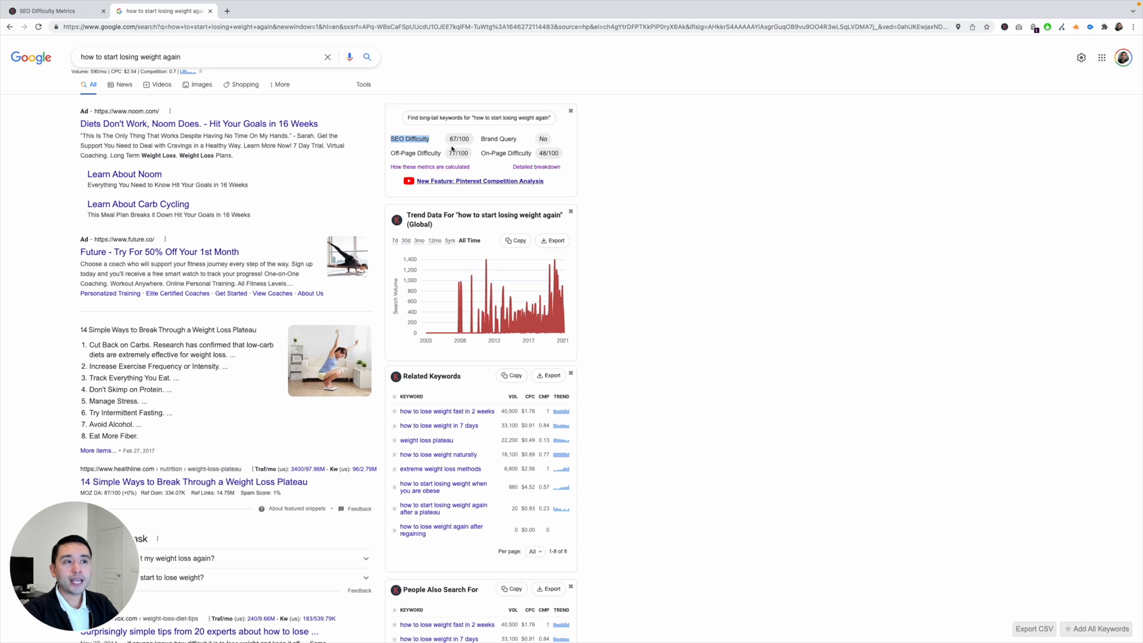
pyautogui.moveTo(416, 147)
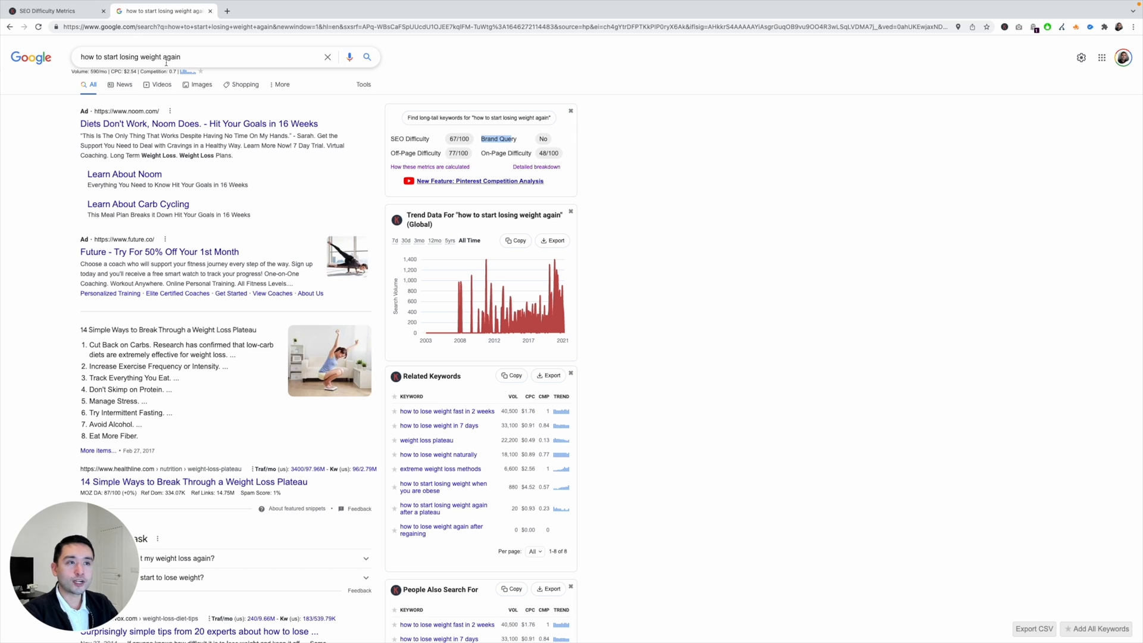
pyautogui.moveTo(288, 75)
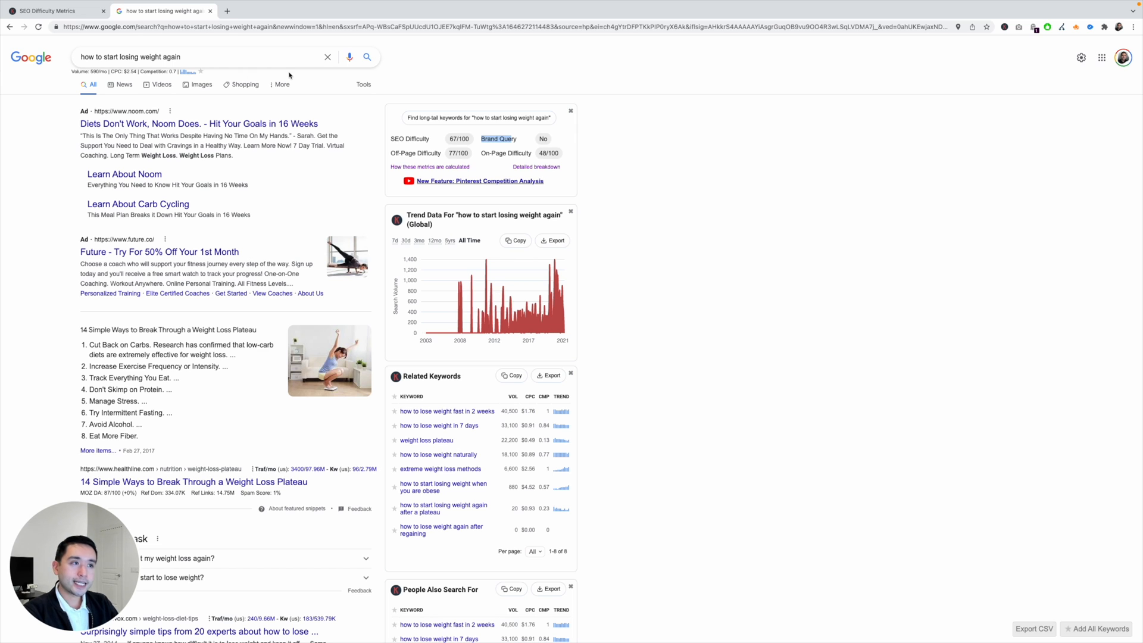
pyautogui.moveTo(392, 84)
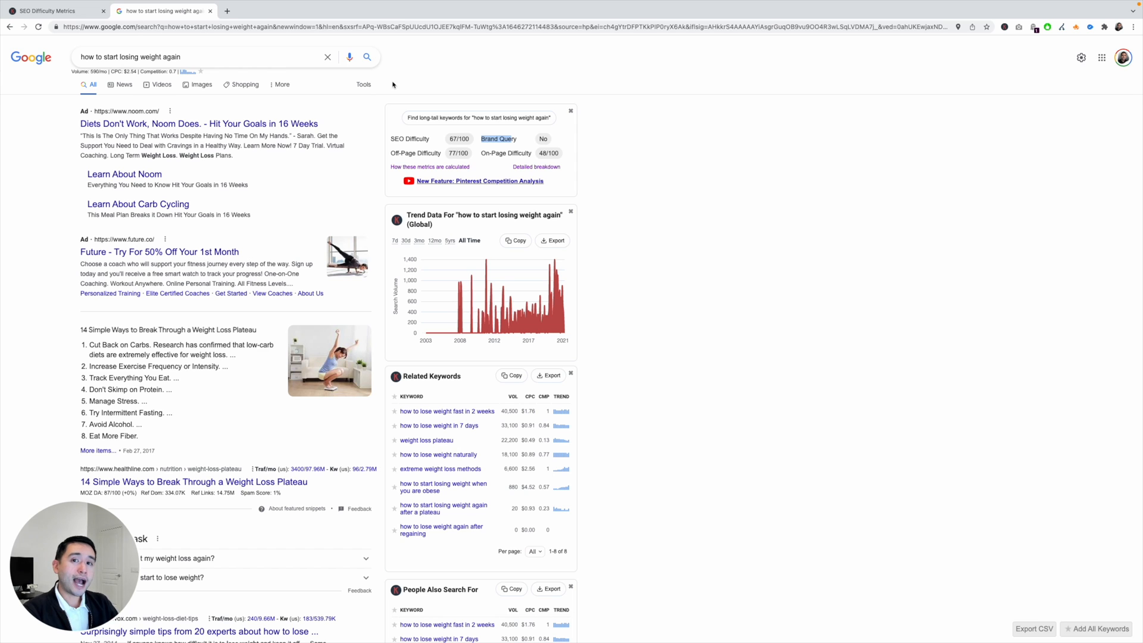
pyautogui.moveTo(419, 90)
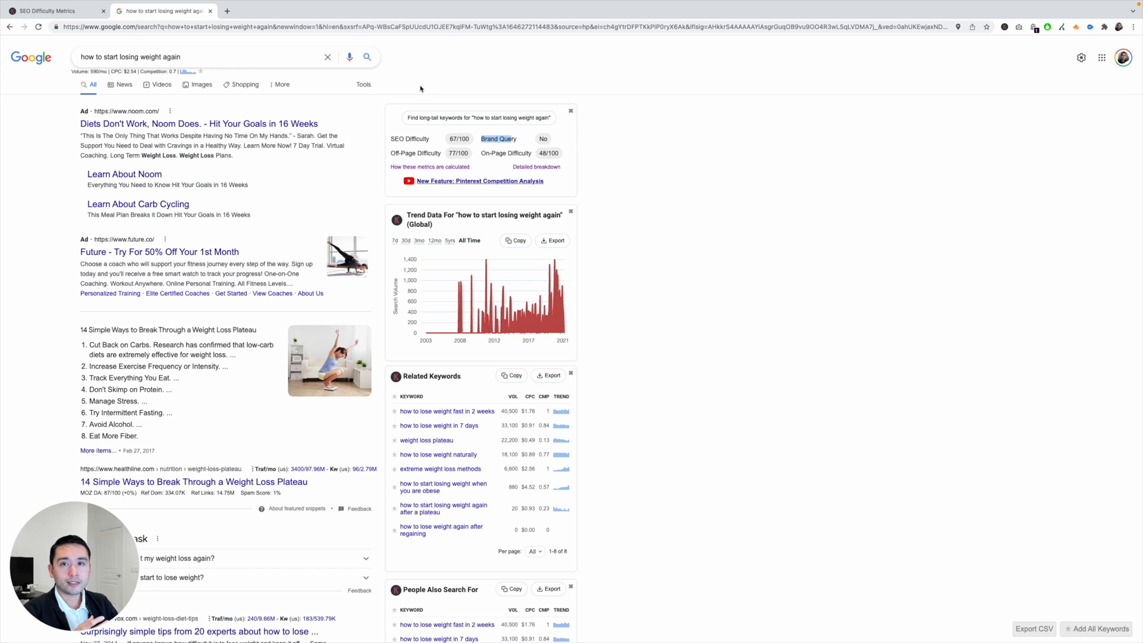
pyautogui.moveTo(393, 155)
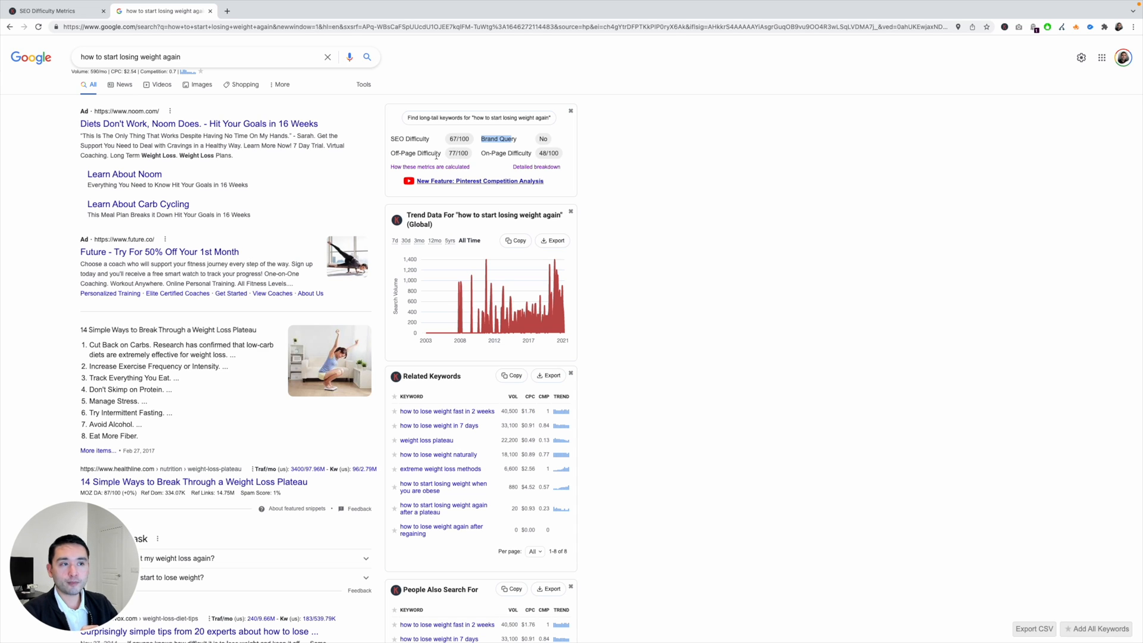
pyautogui.moveTo(313, 168)
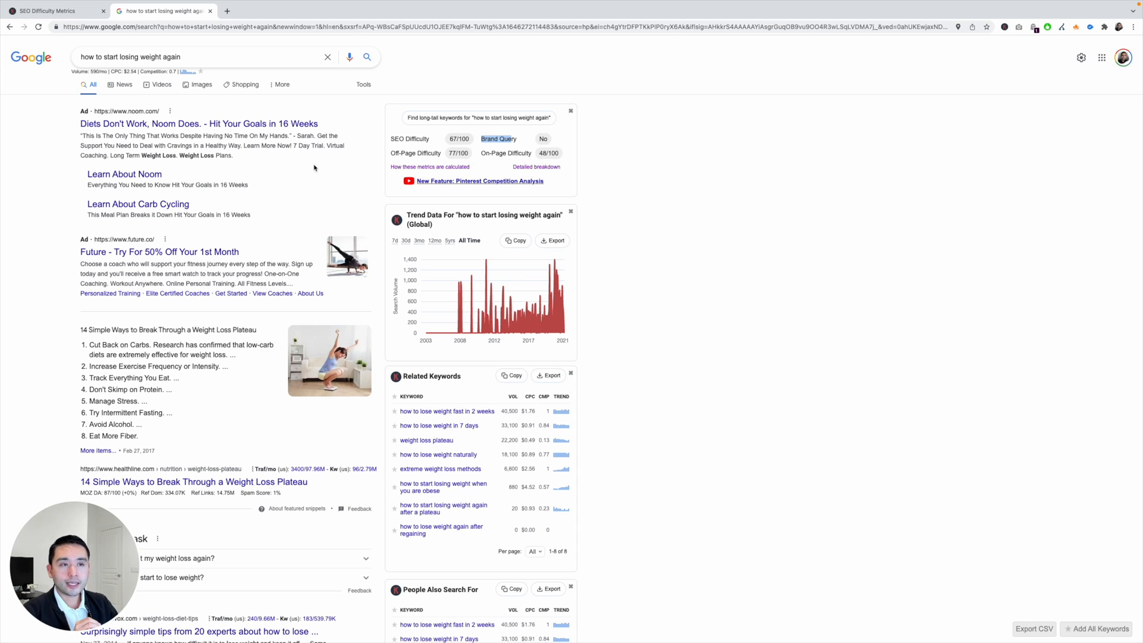
pyautogui.moveTo(263, 161)
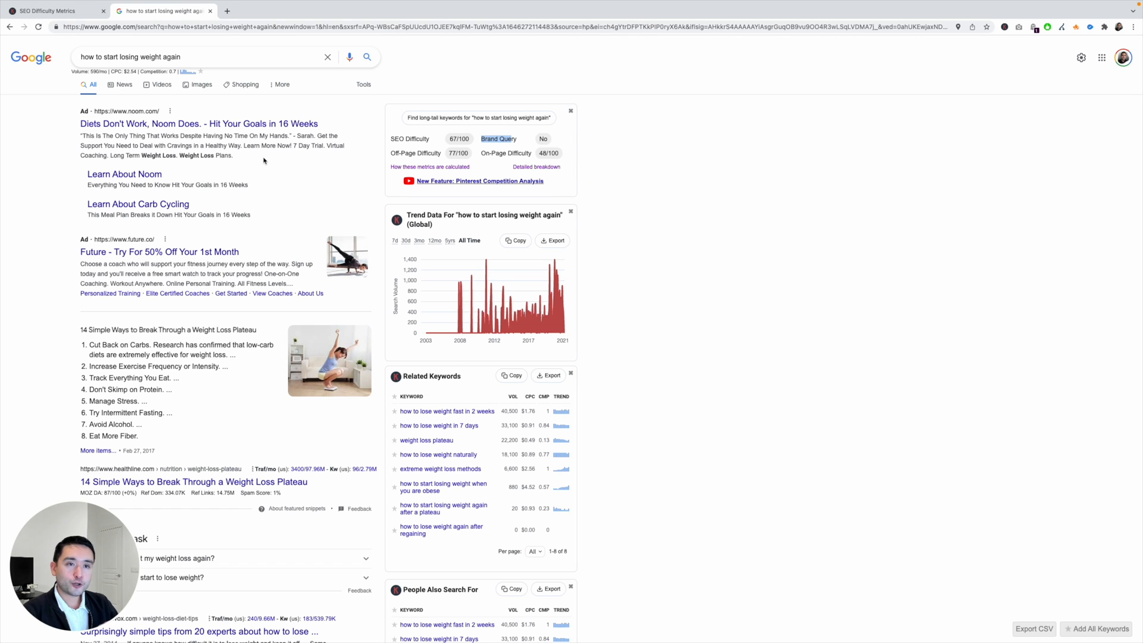
pyautogui.scroll(-3)
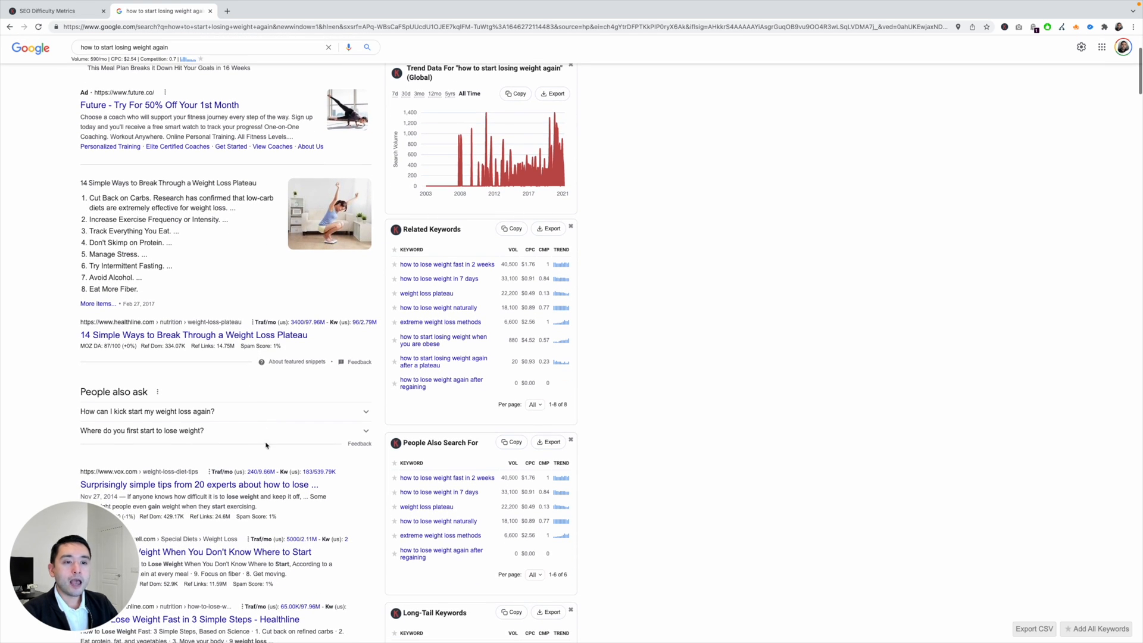
pyautogui.scroll(3)
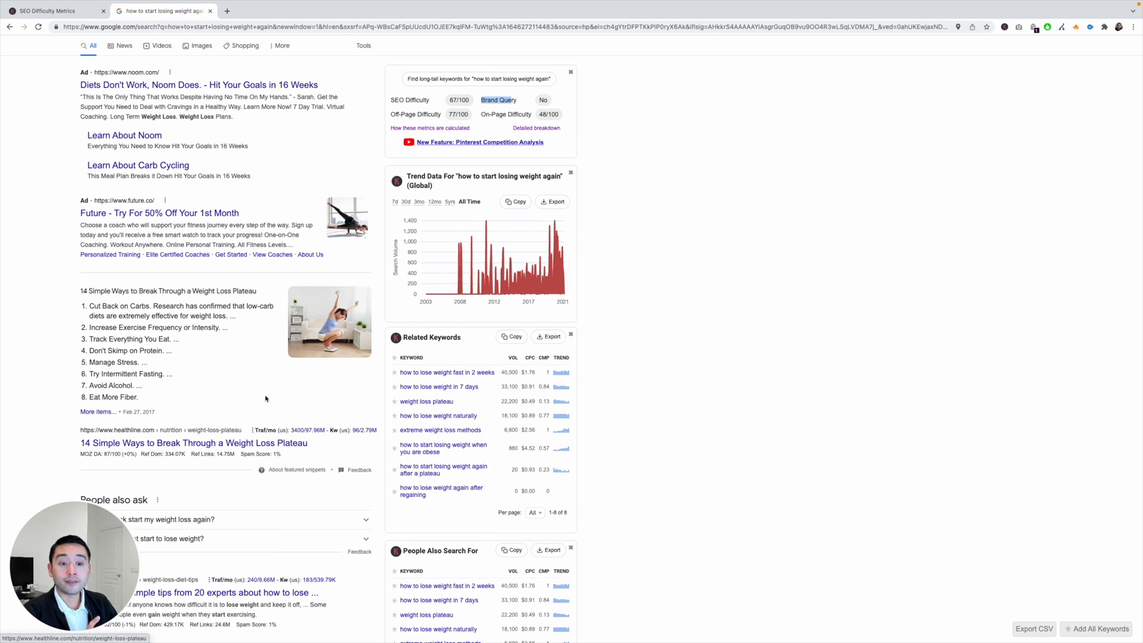
pyautogui.scroll(3)
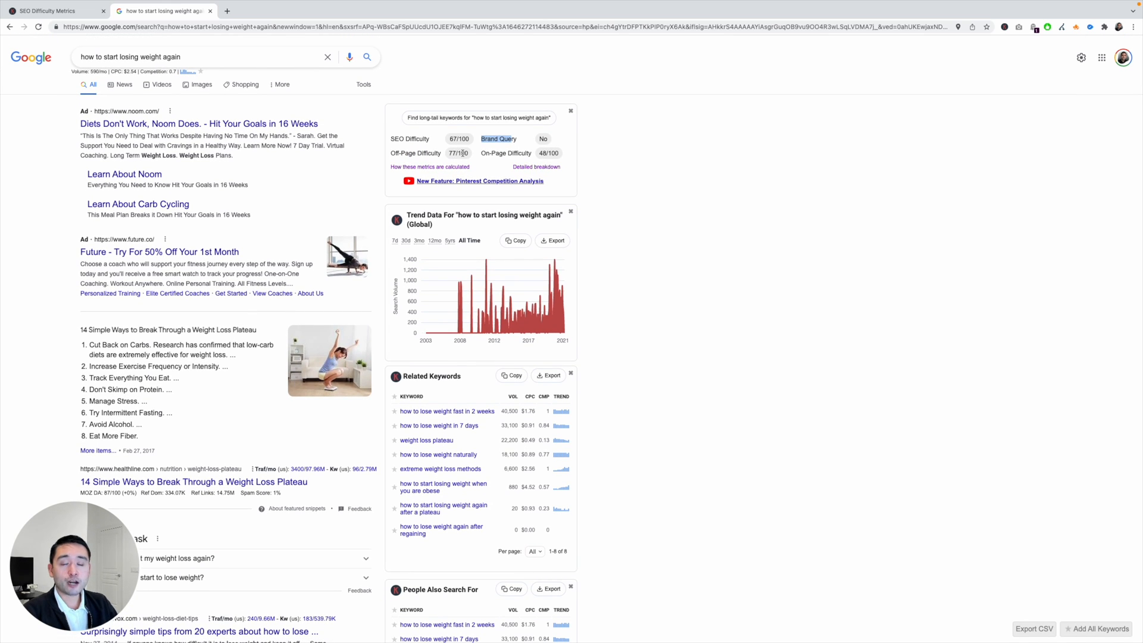
pyautogui.moveTo(348, 165)
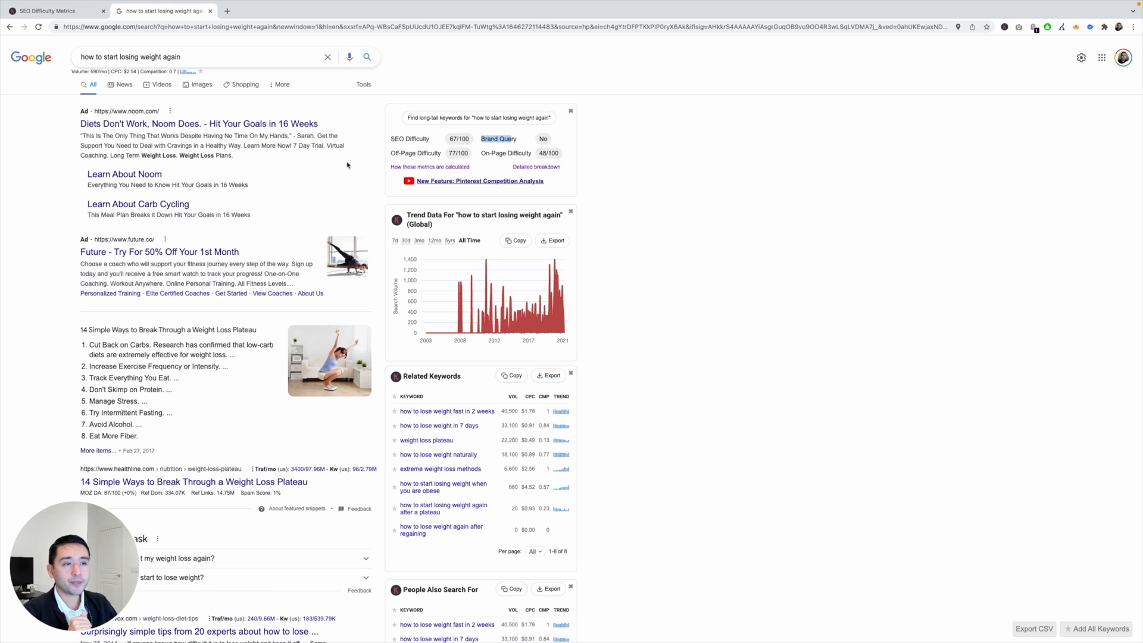
pyautogui.scroll(-3)
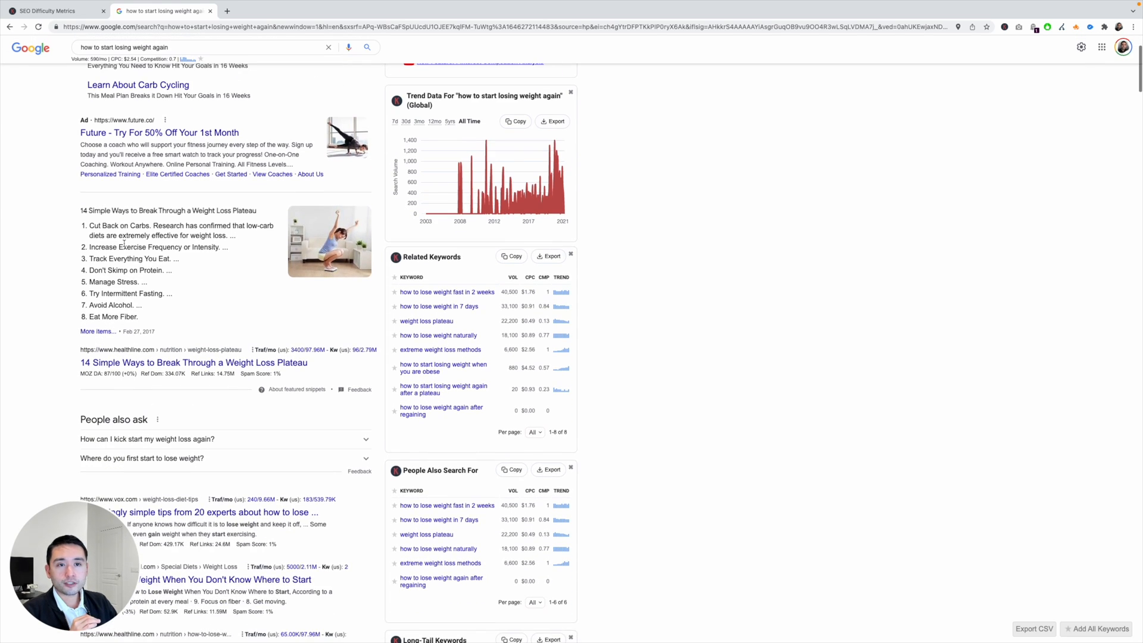
pyautogui.scroll(-3)
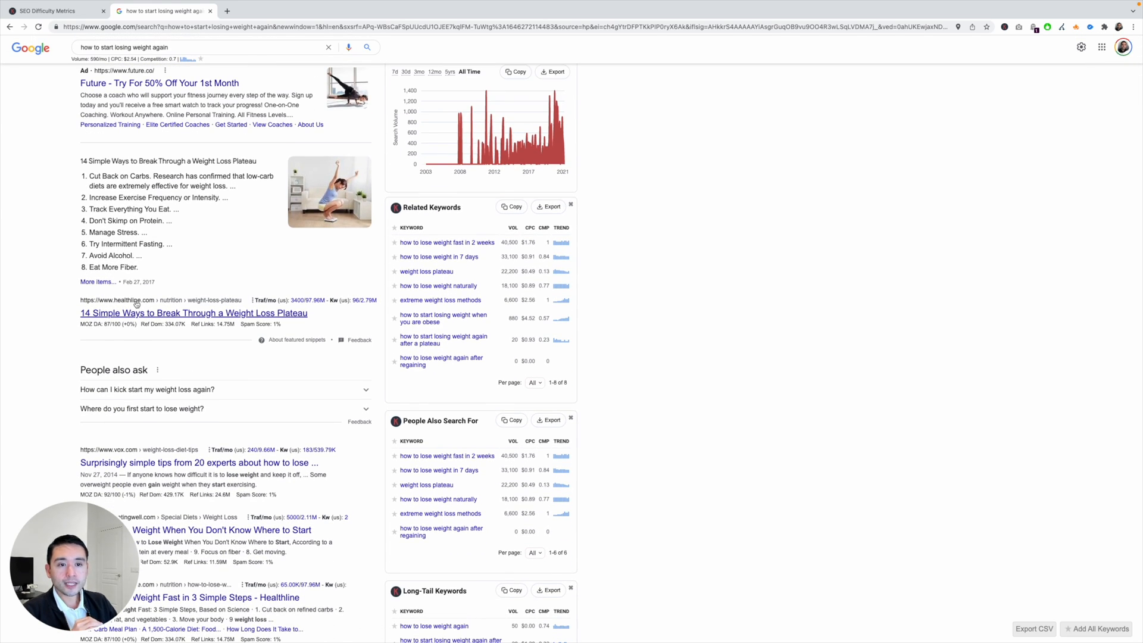
pyautogui.scroll(-3)
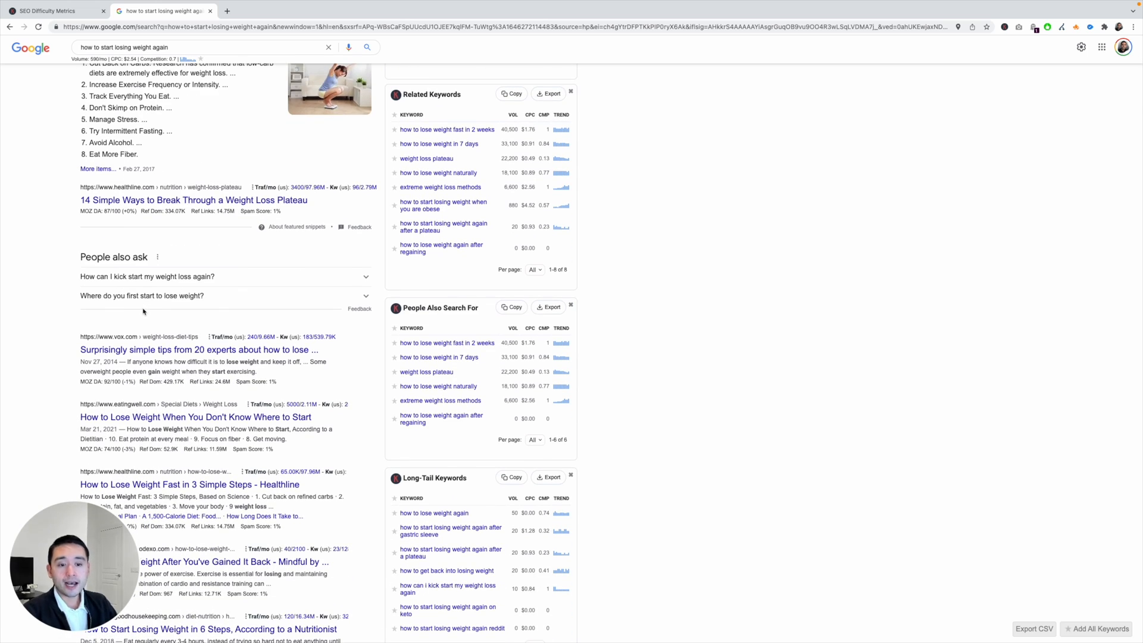
pyautogui.scroll(3)
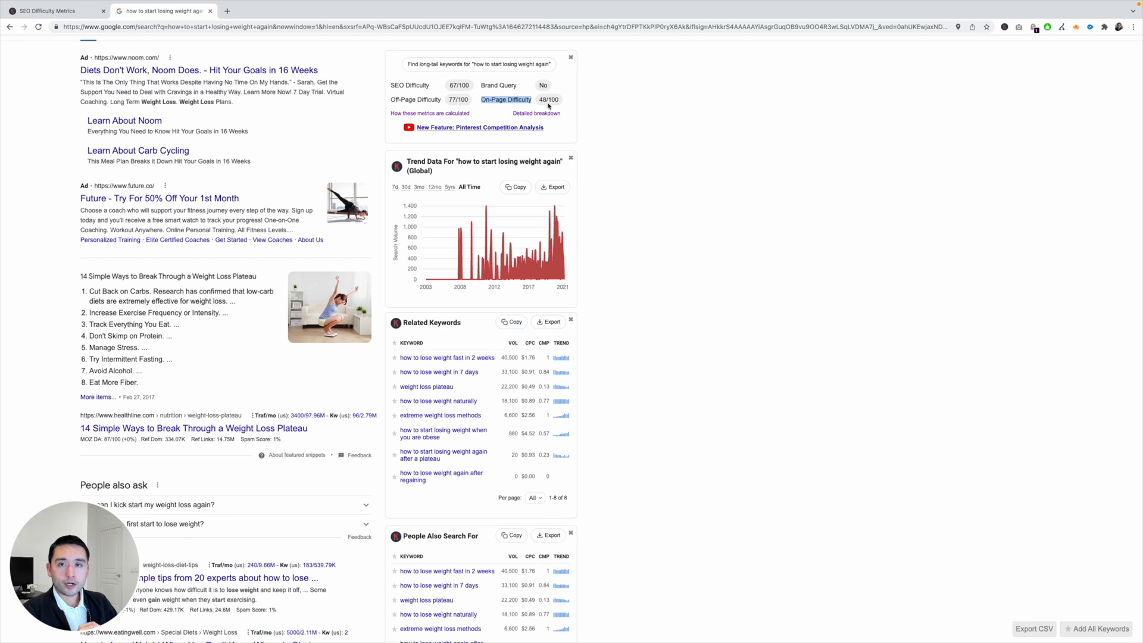
pyautogui.moveTo(268, 185)
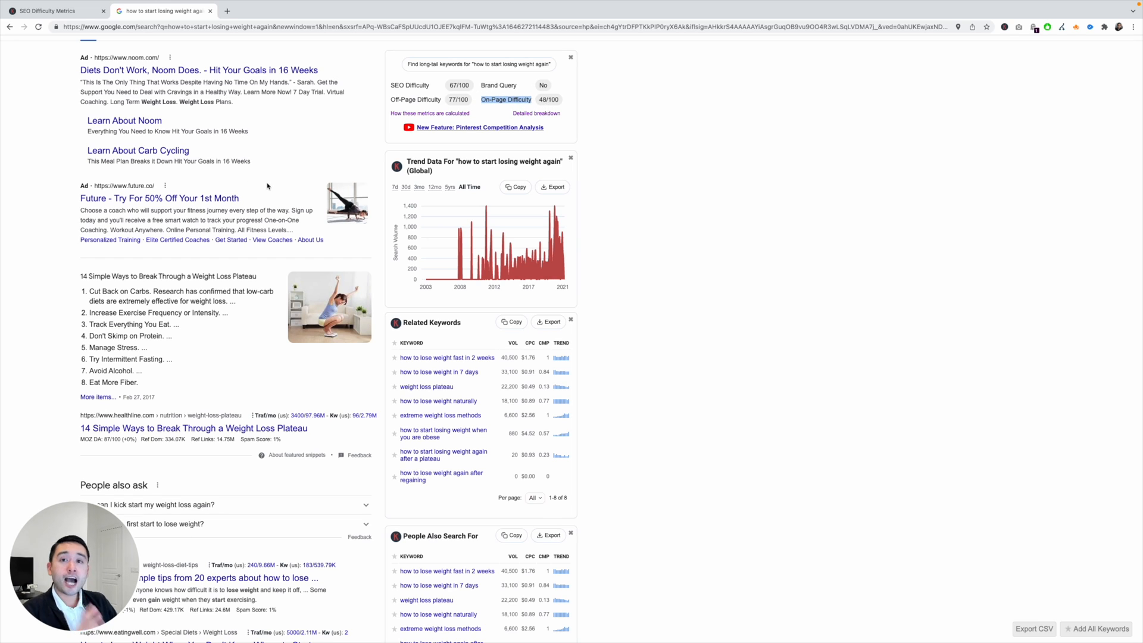
pyautogui.scroll(-3)
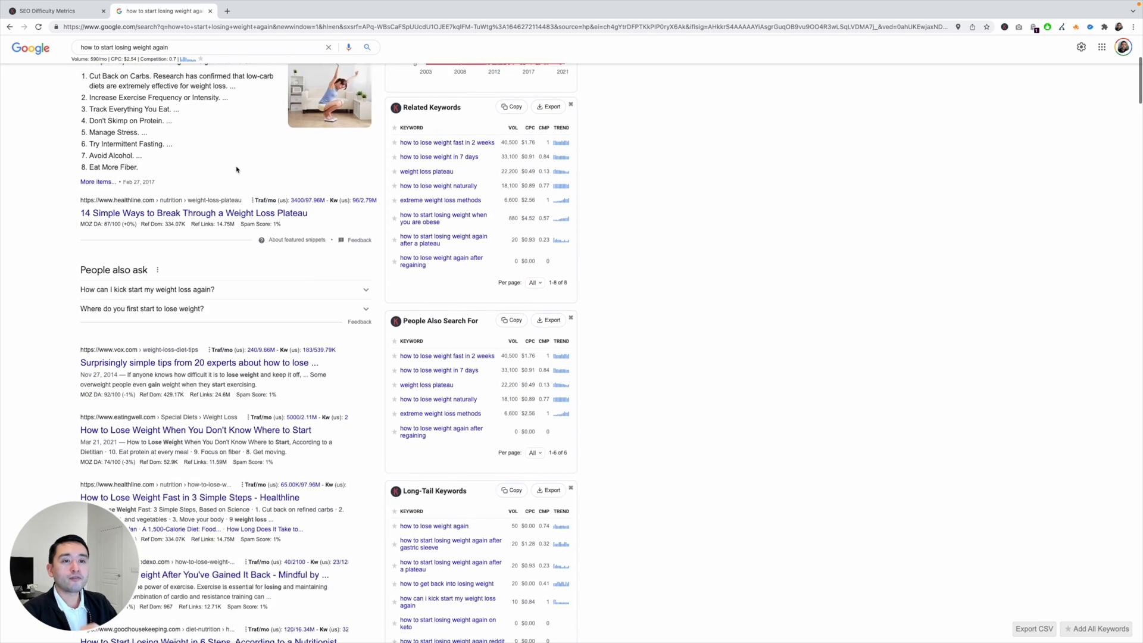
pyautogui.scroll(3)
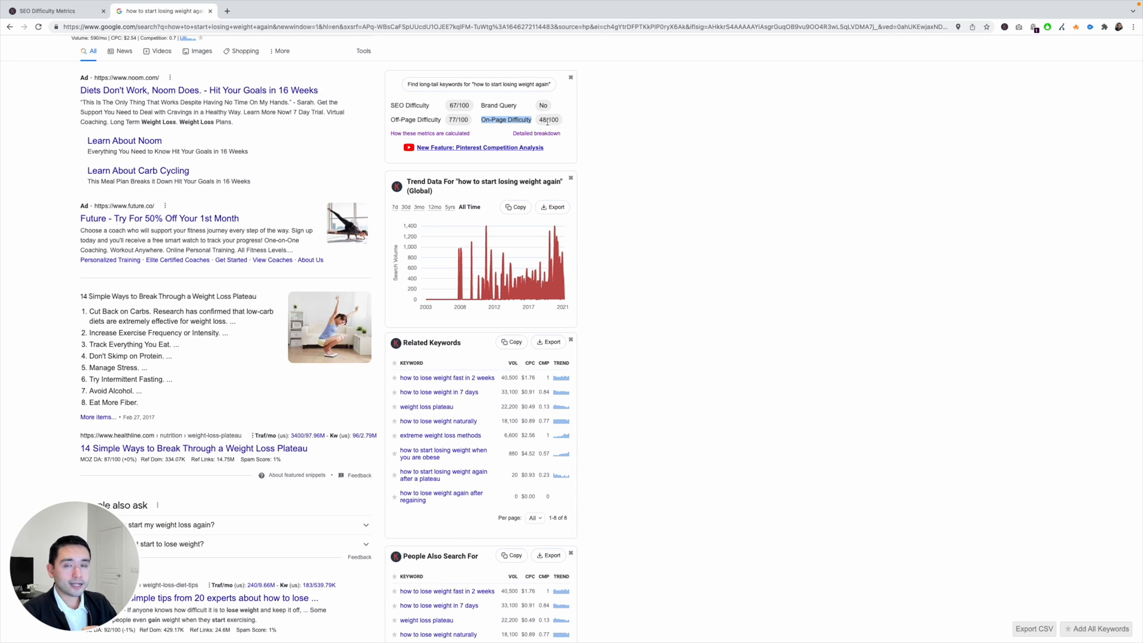
pyautogui.moveTo(546, 128)
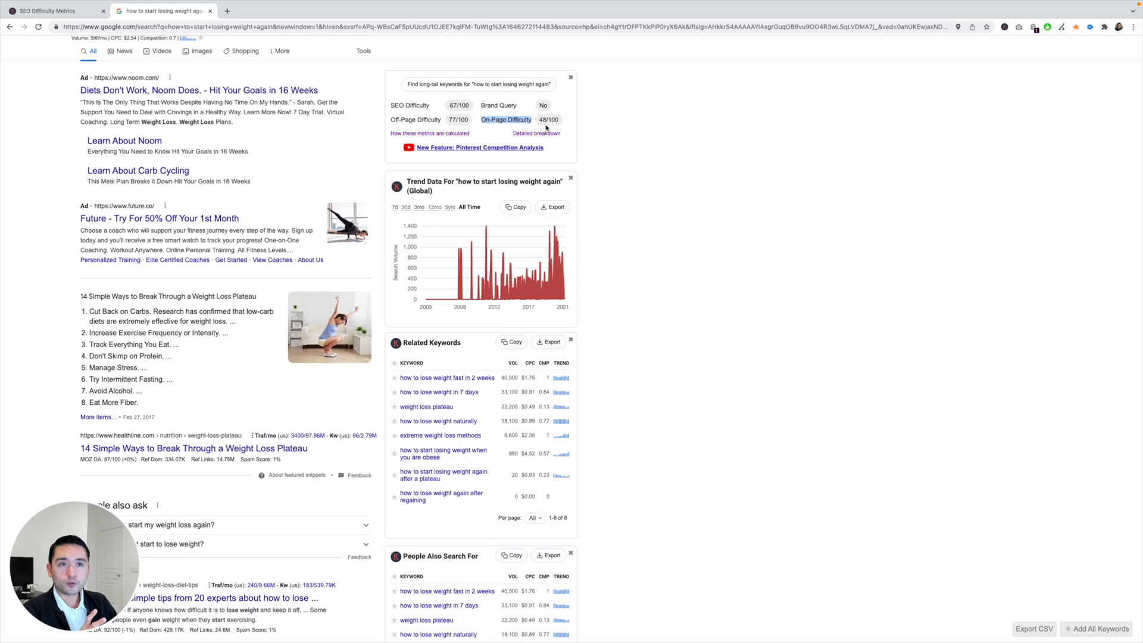
pyautogui.moveTo(511, 127)
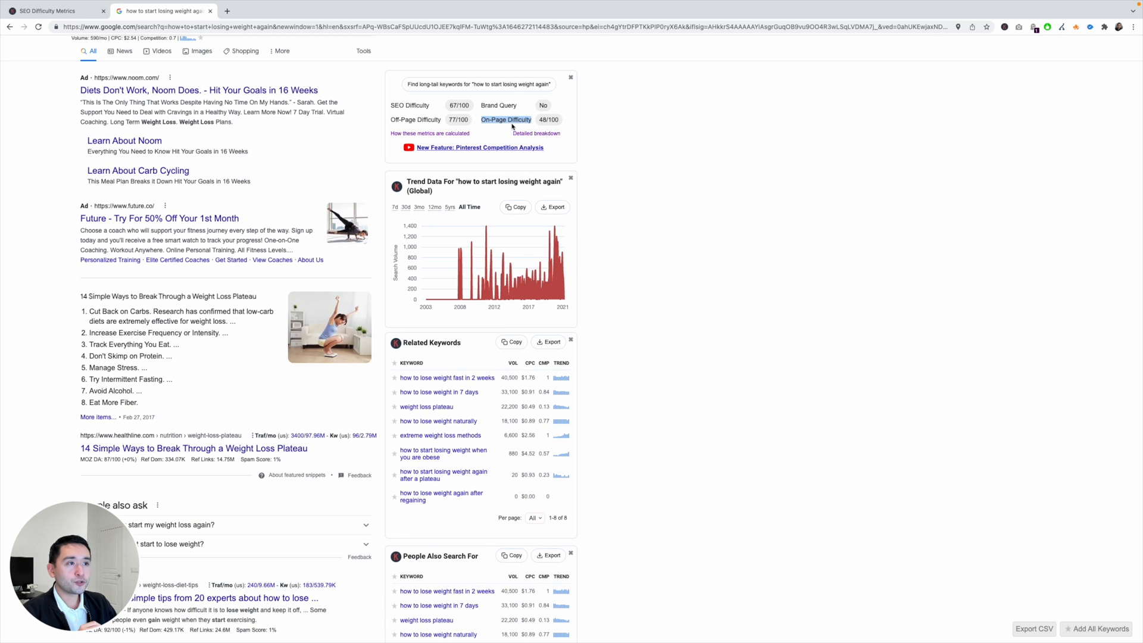
pyautogui.moveTo(430, 133)
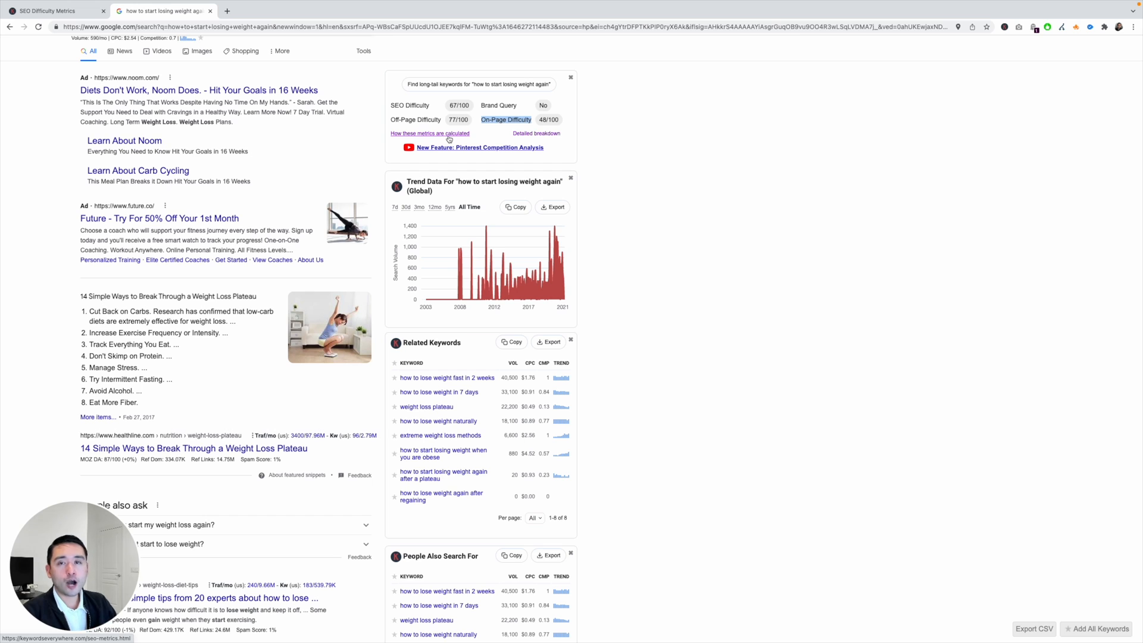
pyautogui.moveTo(527, 109)
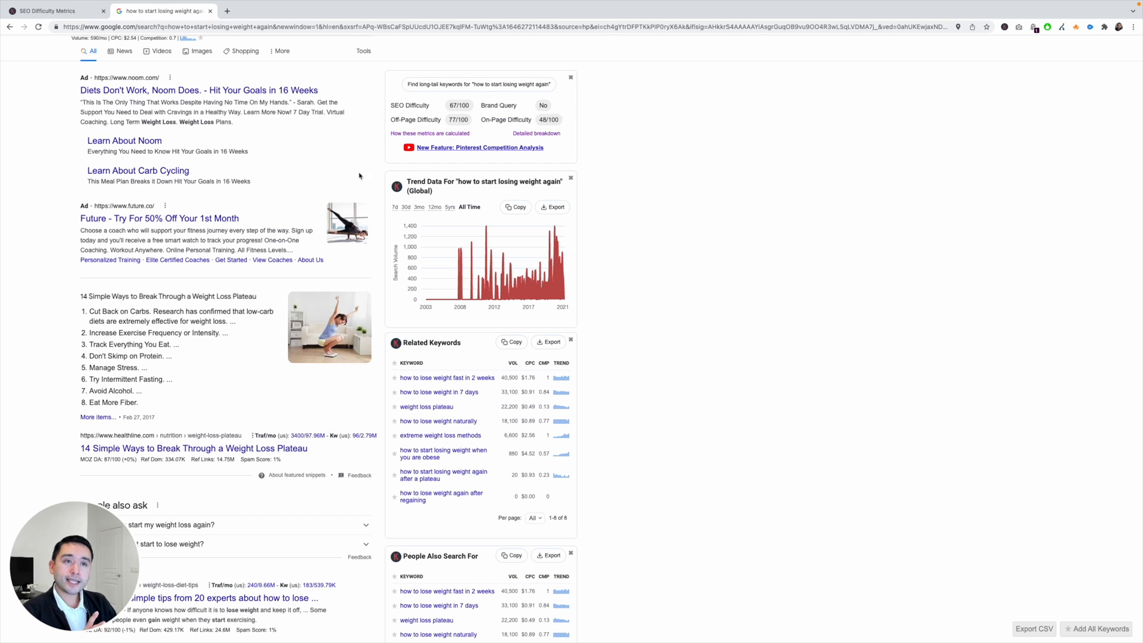
pyautogui.scroll(-3)
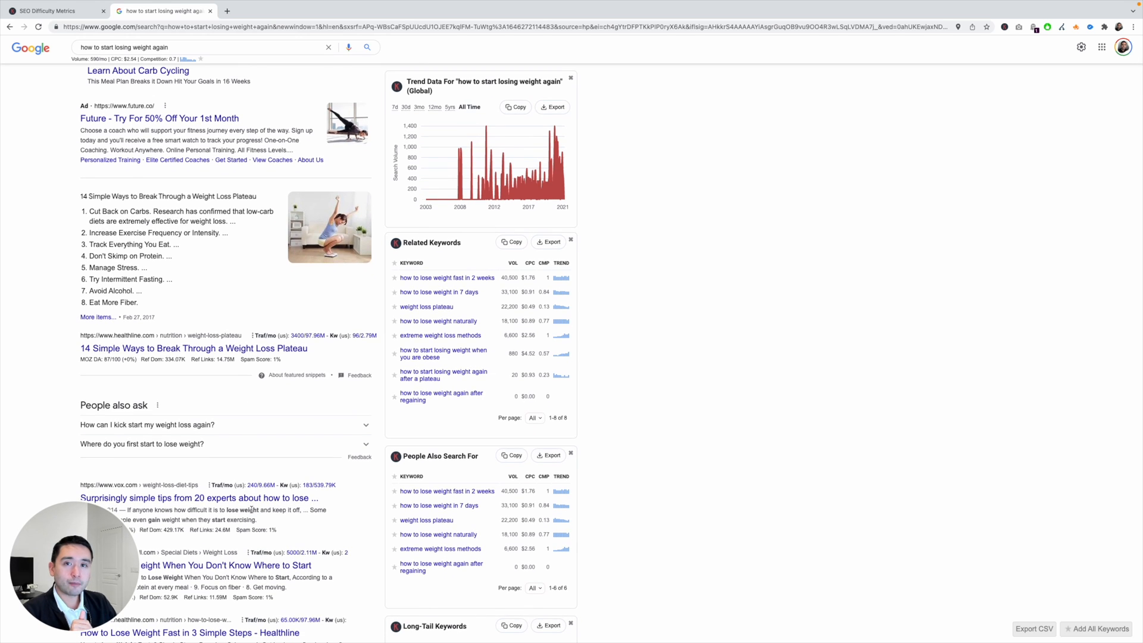
# - Scroll up the detailed breakdown table of 11 ranking URLs and their difficulty scores
pyautogui.scroll(3)
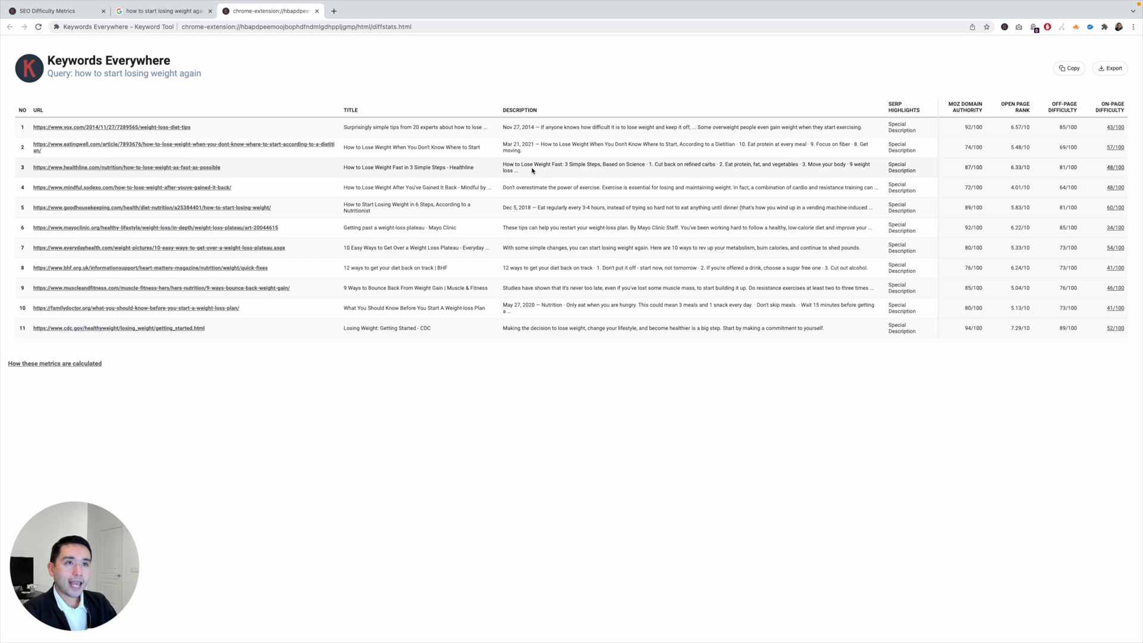
pyautogui.moveTo(324, 151)
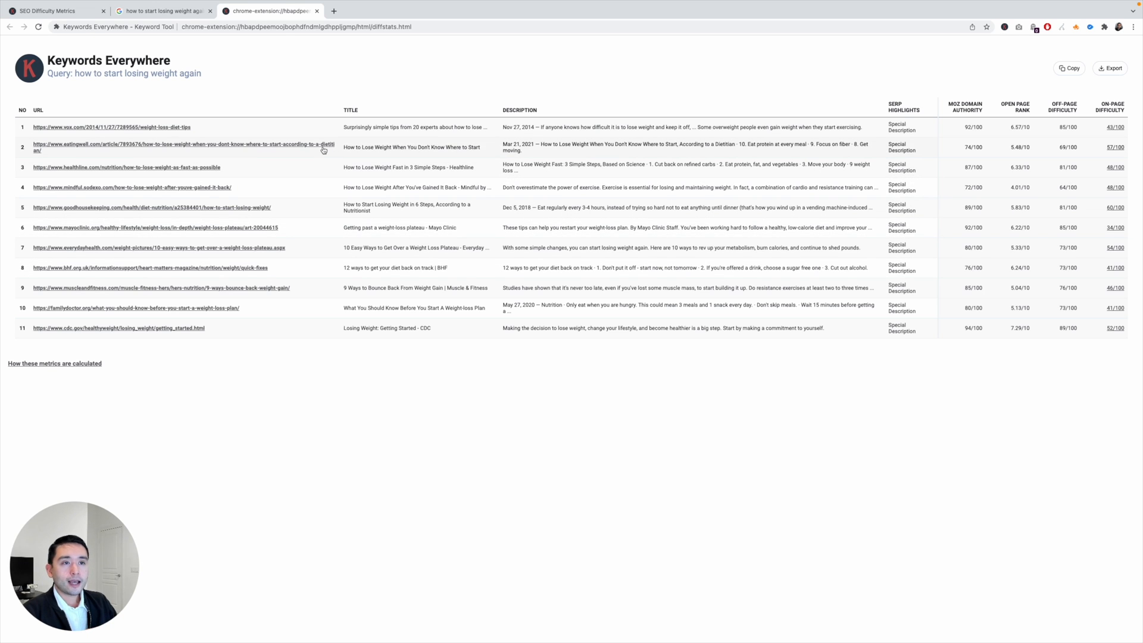
pyautogui.moveTo(277, 144)
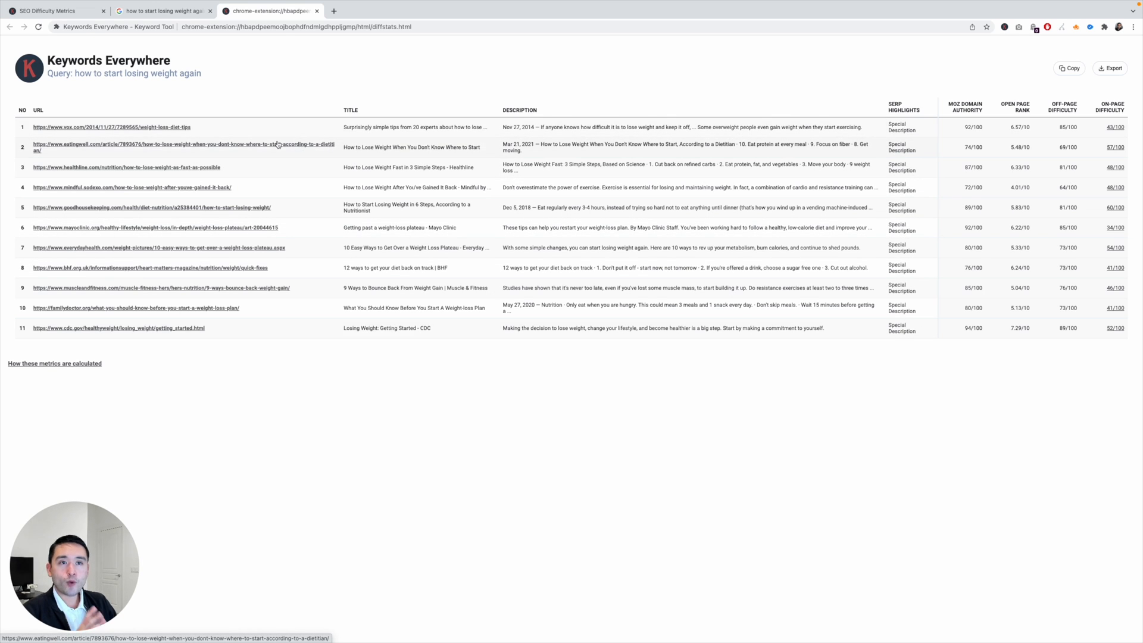
pyautogui.moveTo(379, 351)
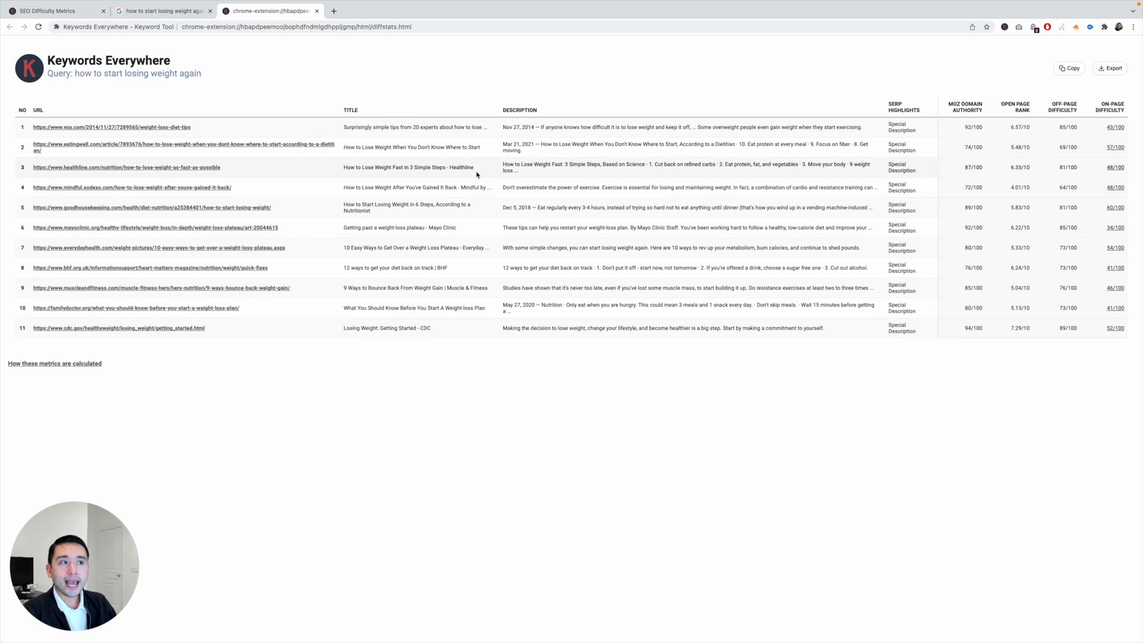
pyautogui.moveTo(897, 97)
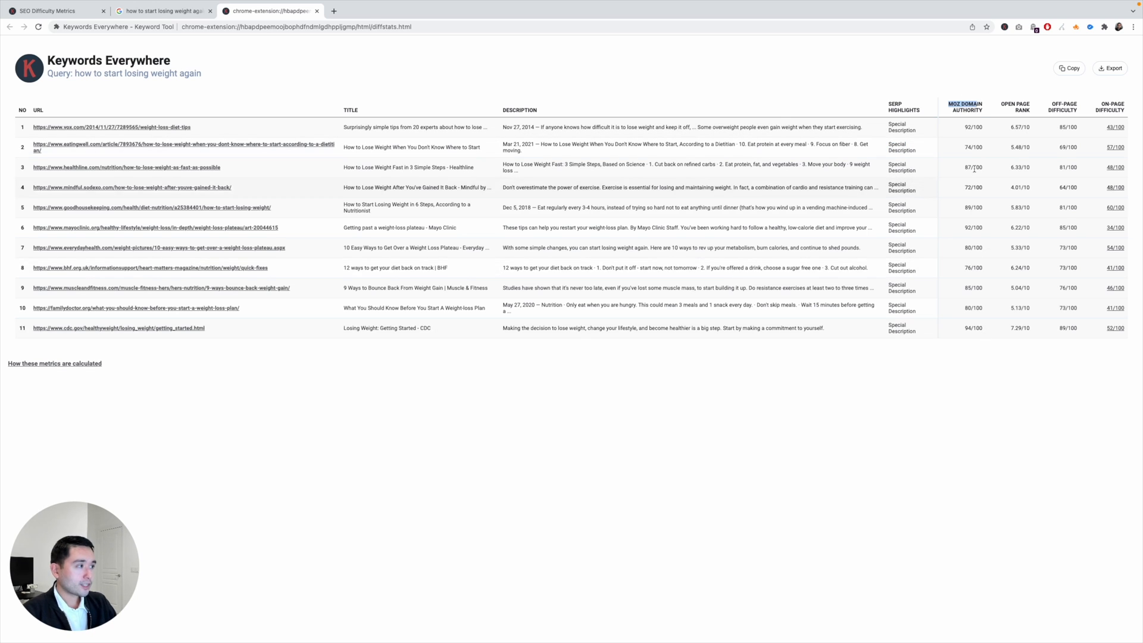
pyautogui.moveTo(979, 137)
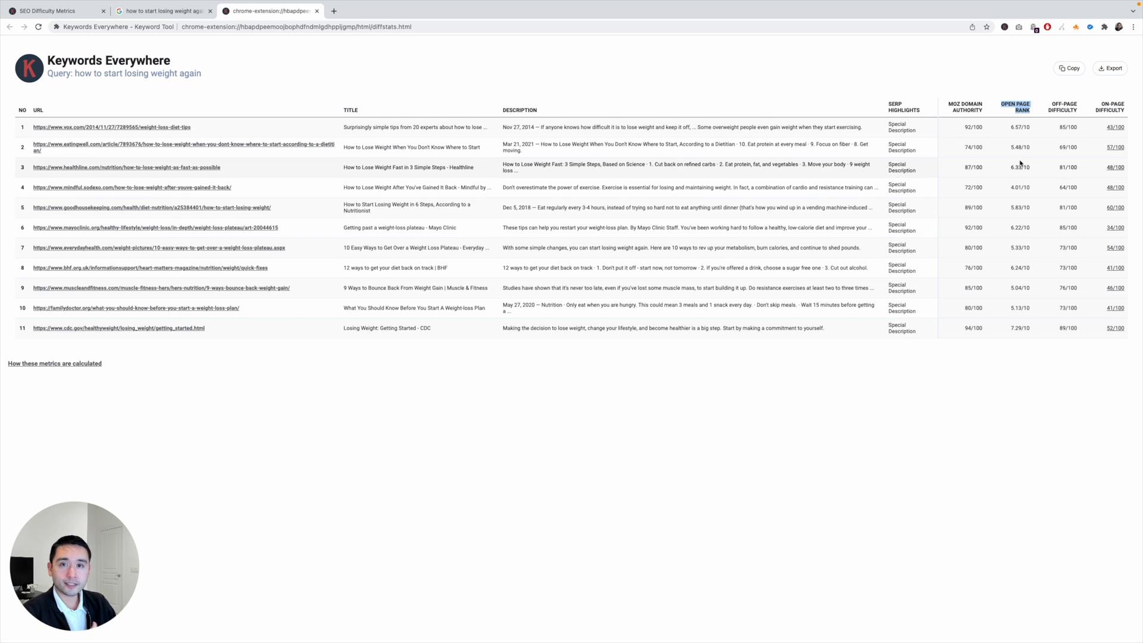
pyautogui.moveTo(1067, 133)
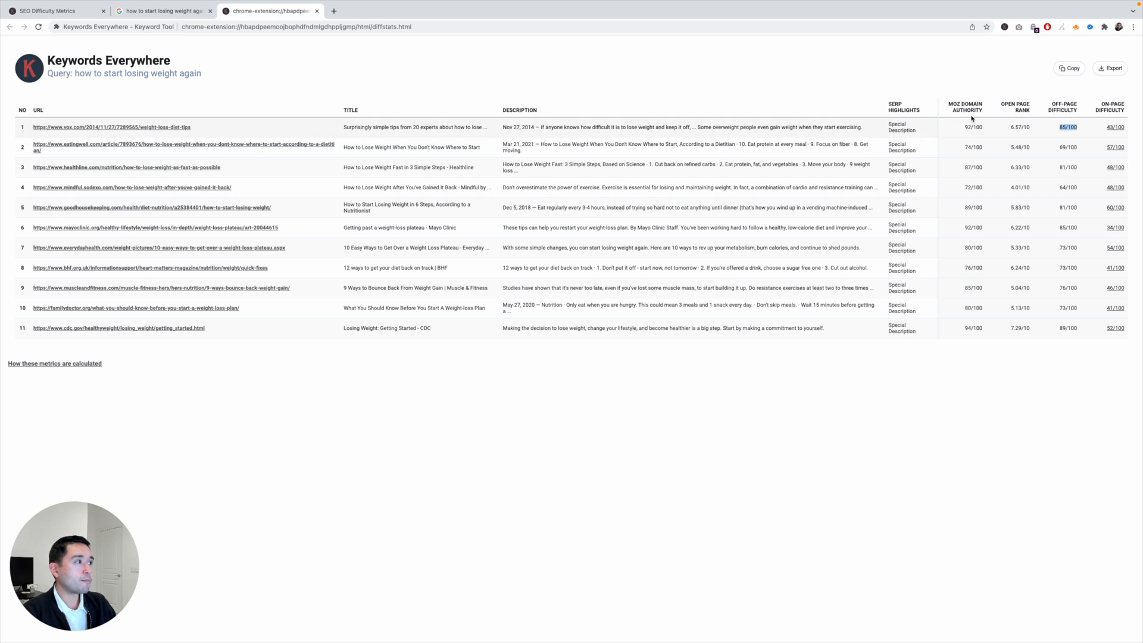
pyautogui.moveTo(1035, 109)
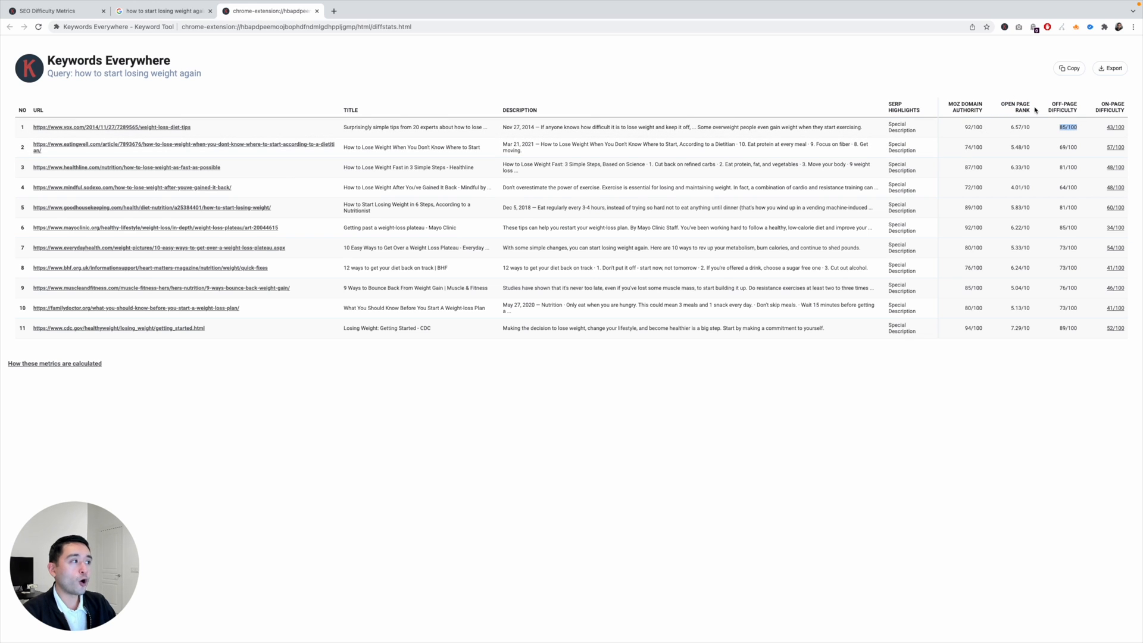
pyautogui.moveTo(1075, 310)
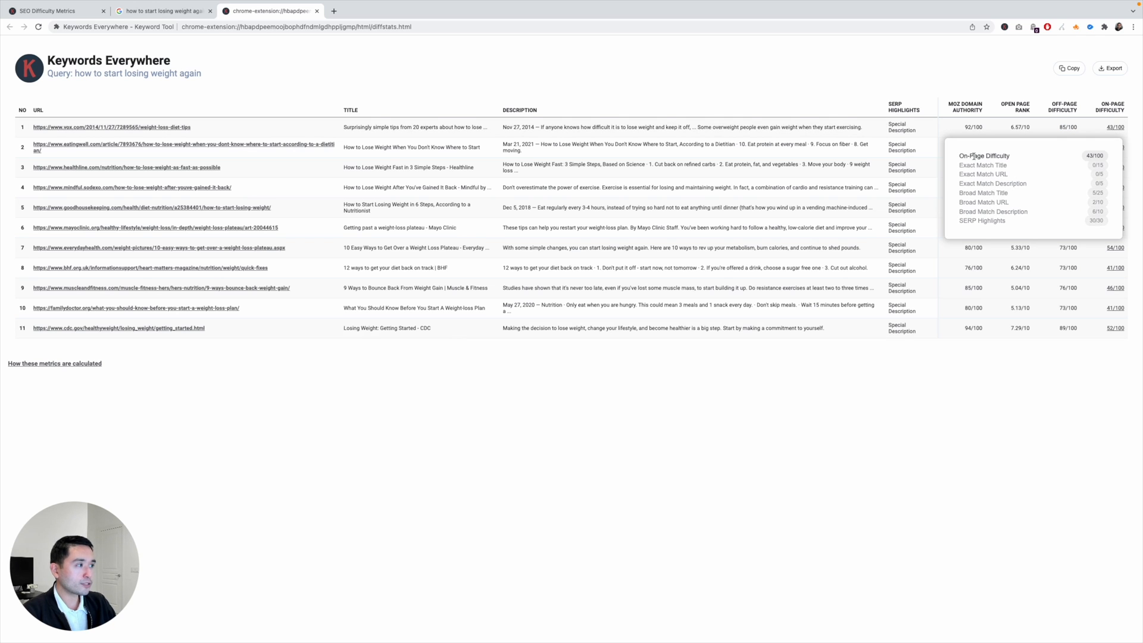
pyautogui.doubleClick(984, 155)
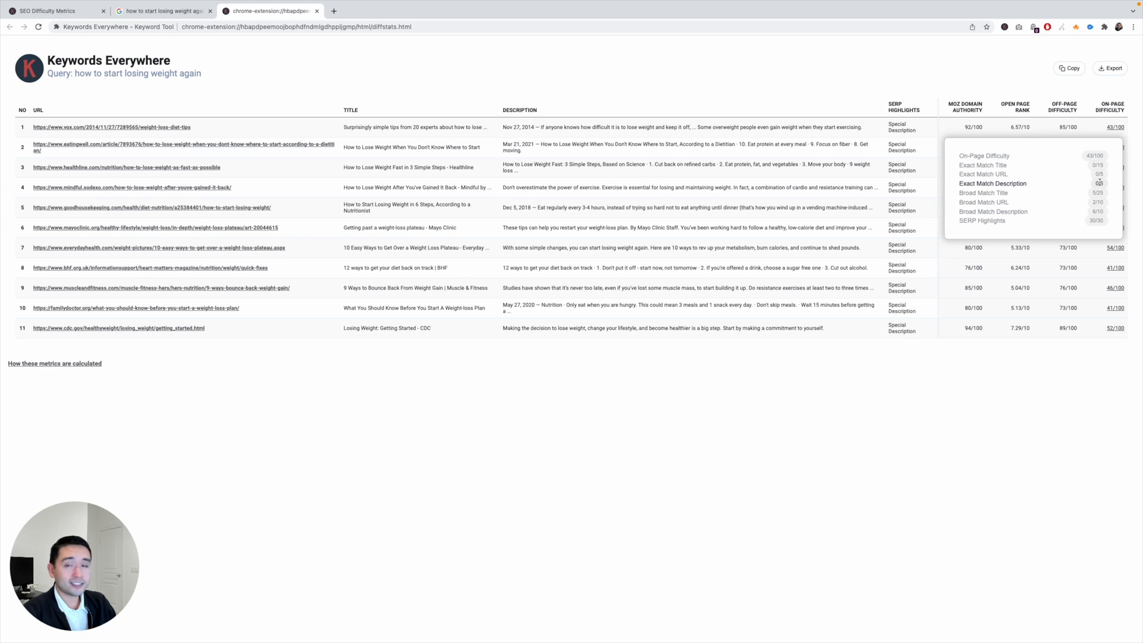
pyautogui.moveTo(984, 174)
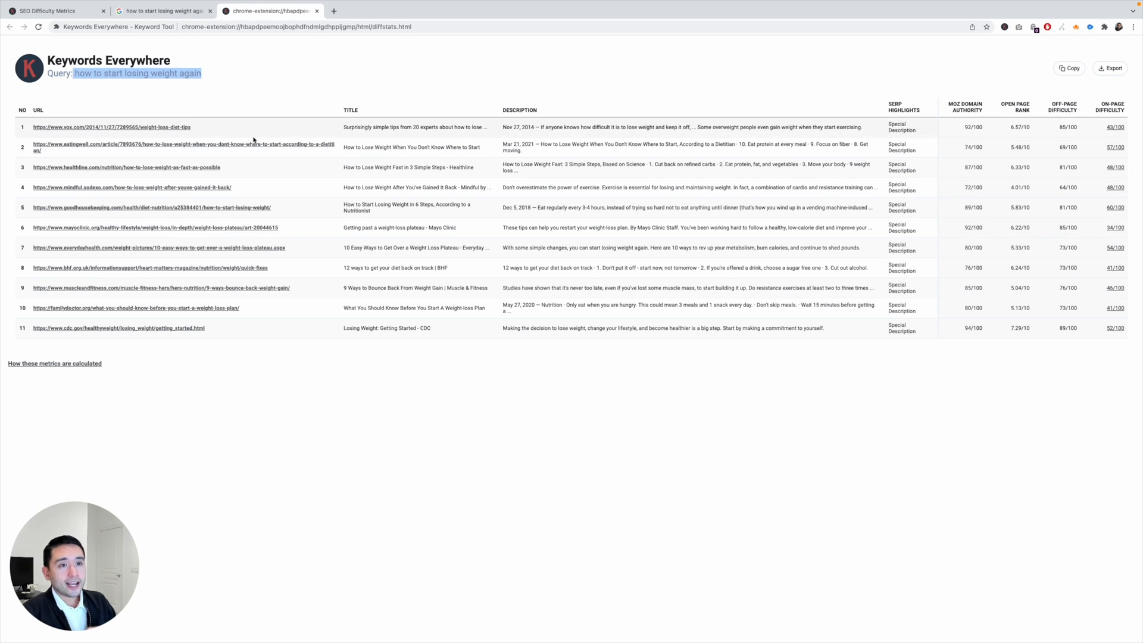
pyautogui.moveTo(977, 139)
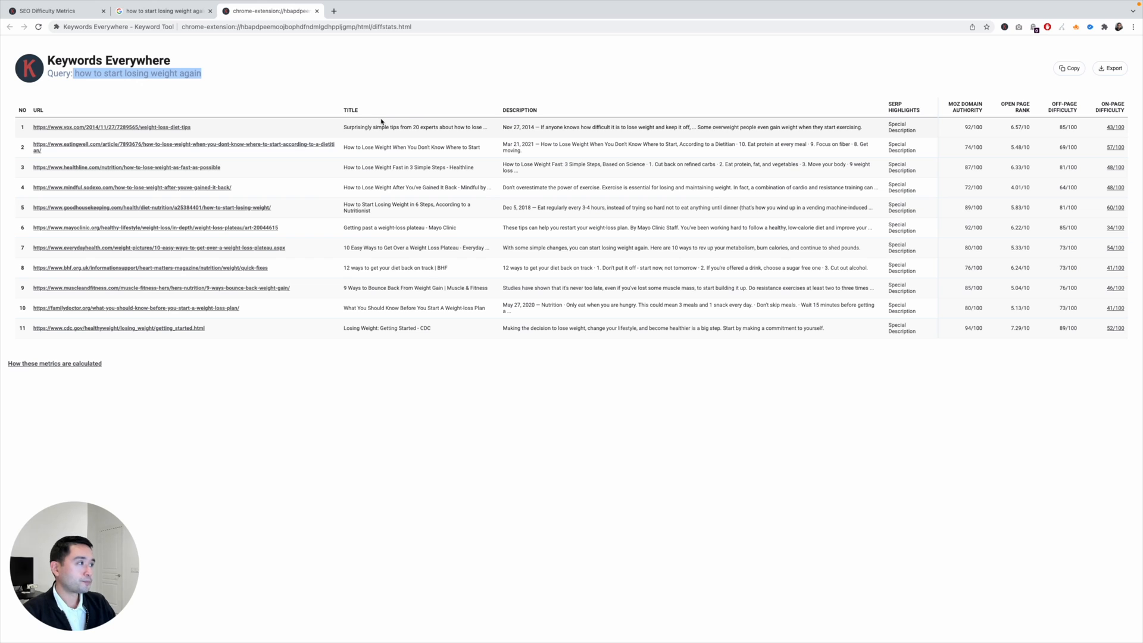
pyautogui.moveTo(457, 158)
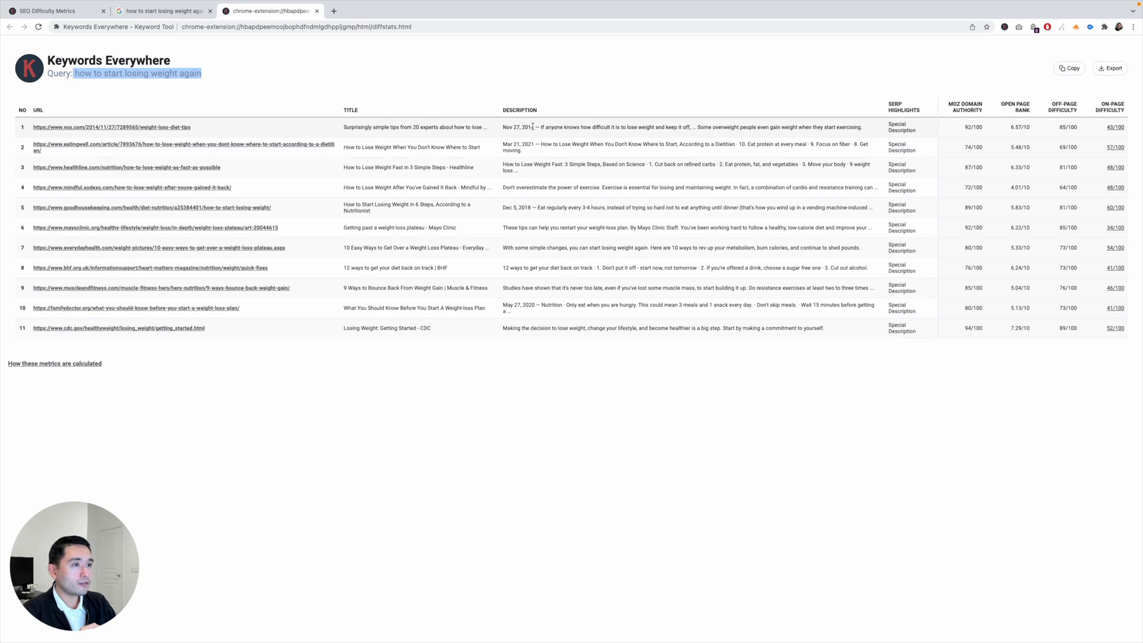
pyautogui.moveTo(1085, 92)
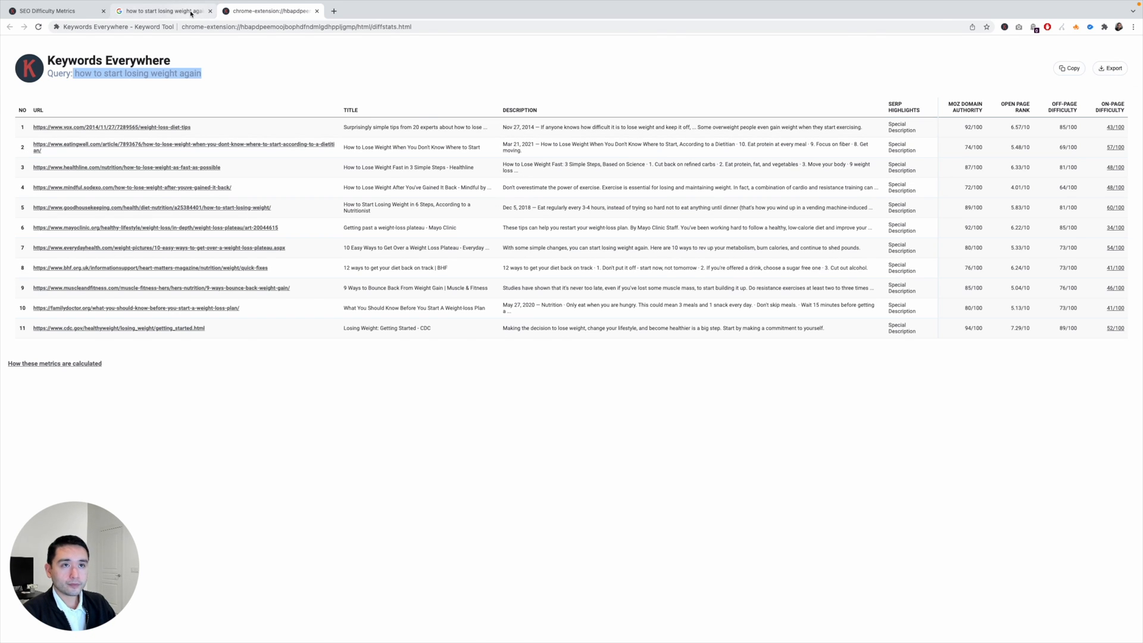
# - Return to the Google results tab for the weight-loss query
pyautogui.click(160, 10)
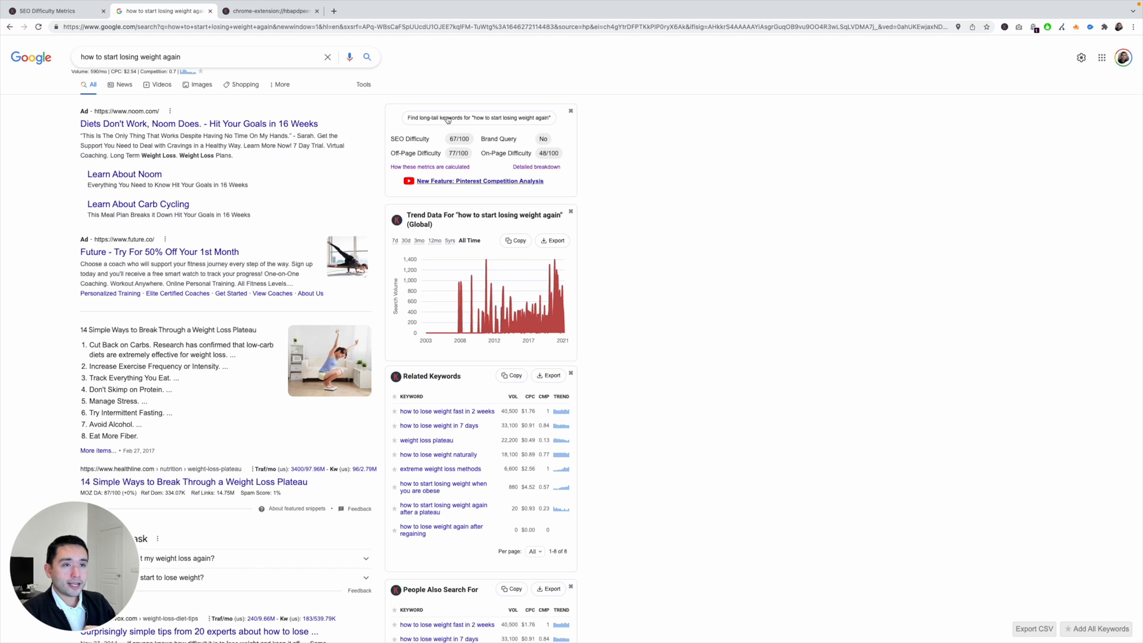
pyautogui.moveTo(513, 113)
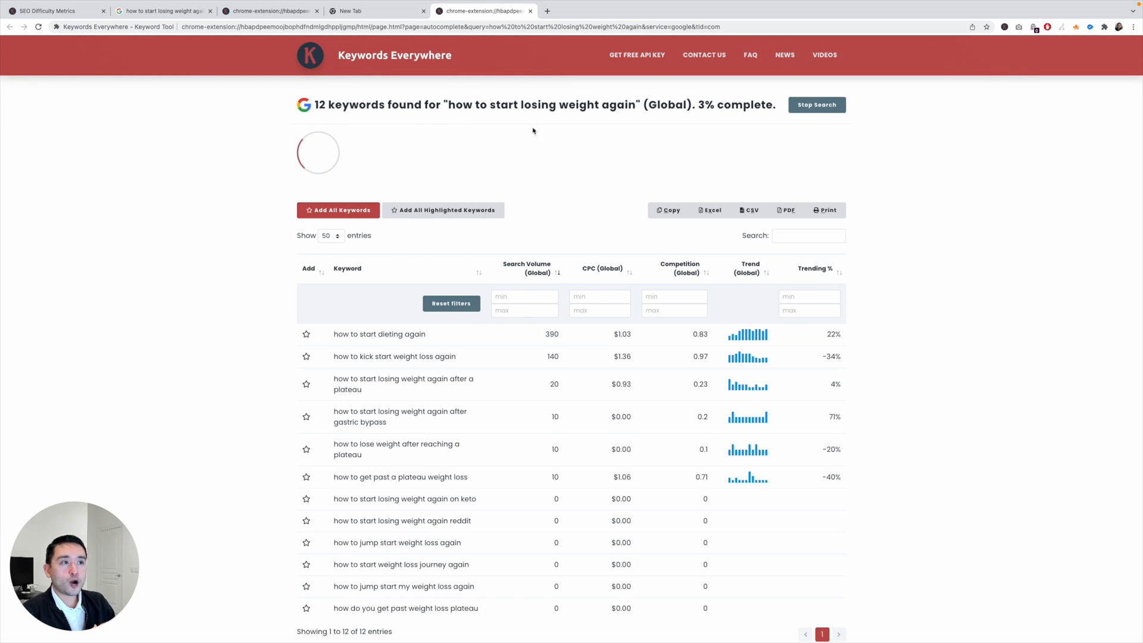
# - Scroll the Google results, then return to the long-tail keyword results page
pyautogui.scroll(3)
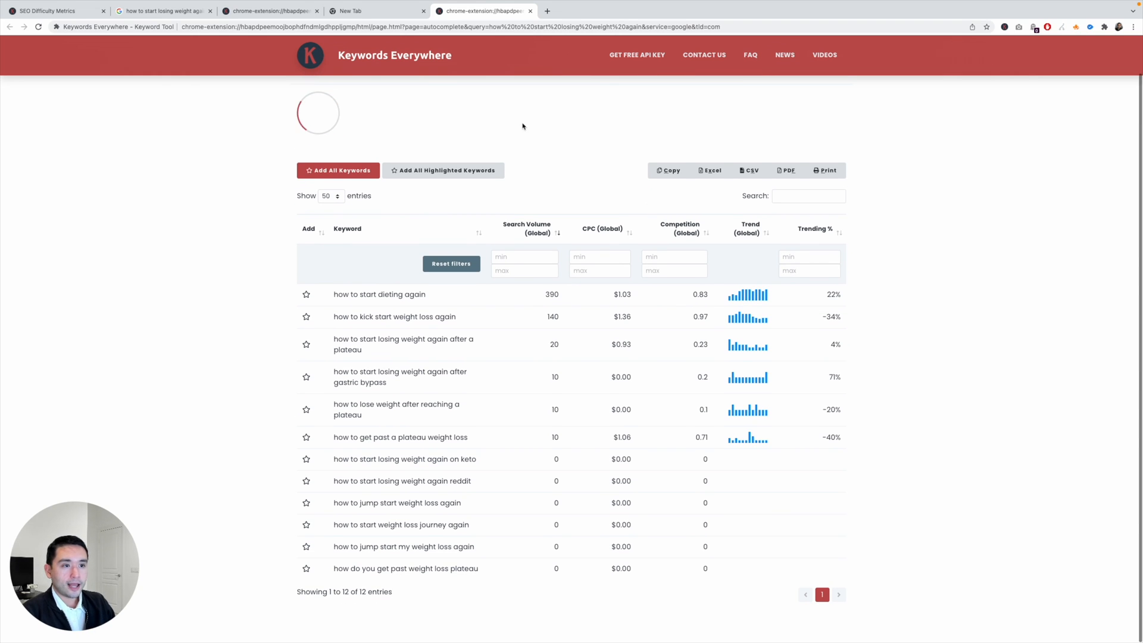
pyautogui.moveTo(407, 262)
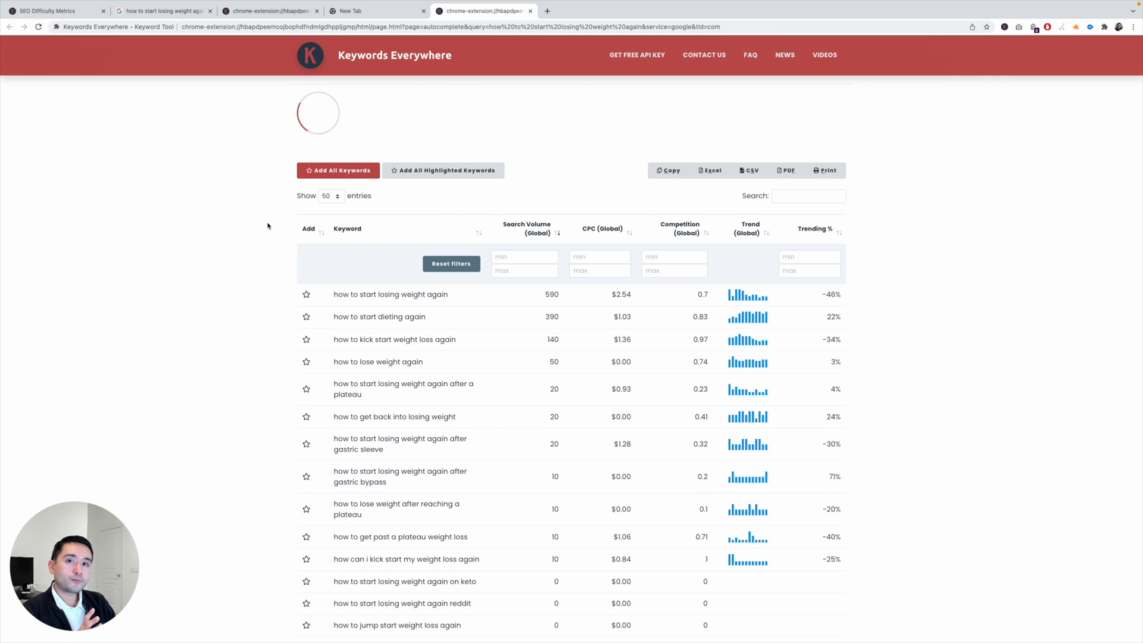
pyautogui.moveTo(255, 144)
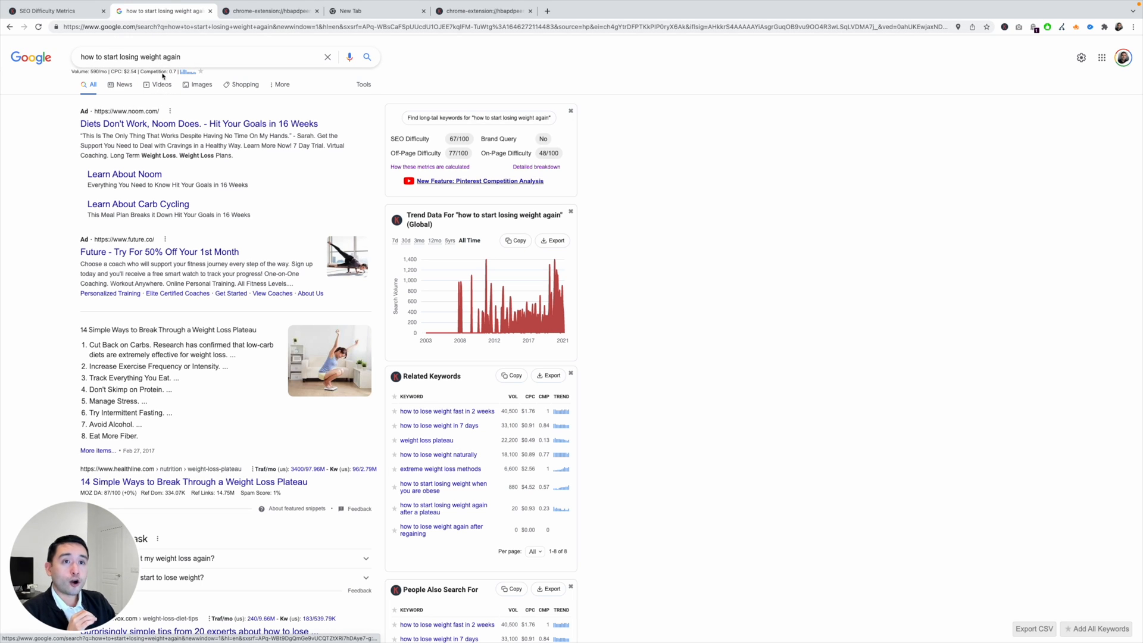
pyautogui.moveTo(162, 79)
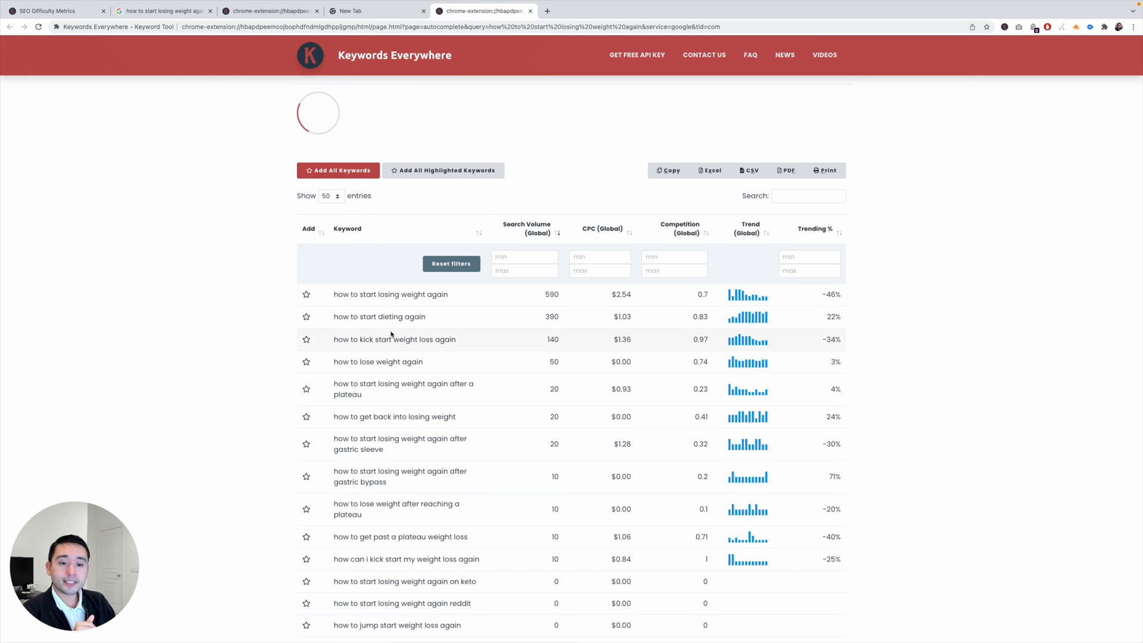
pyautogui.scroll(-3)
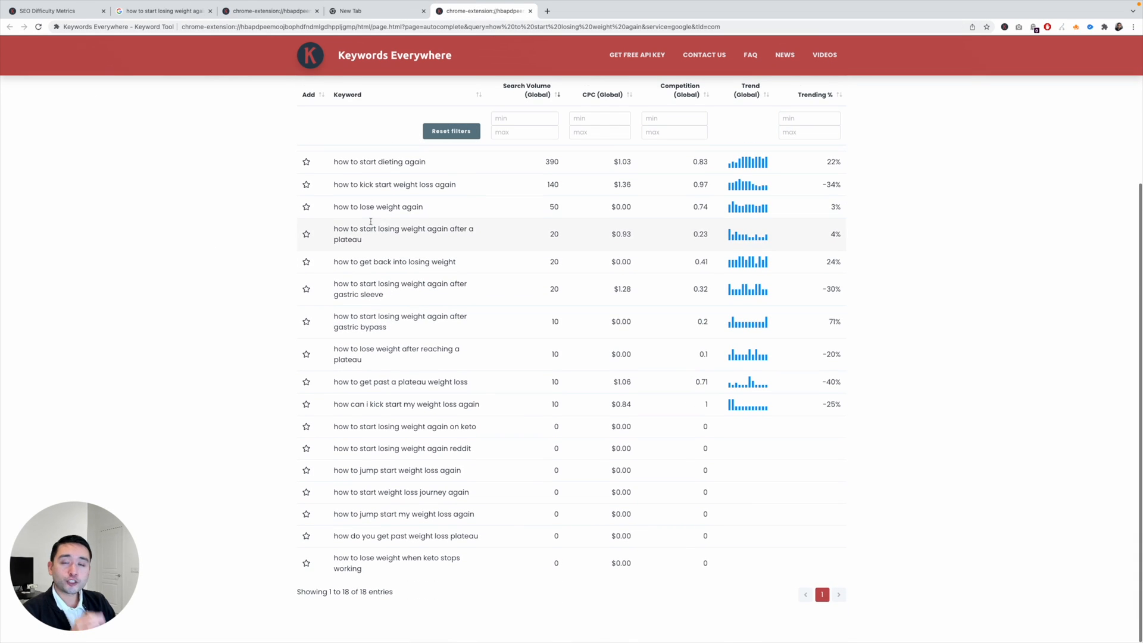
pyautogui.moveTo(390, 426)
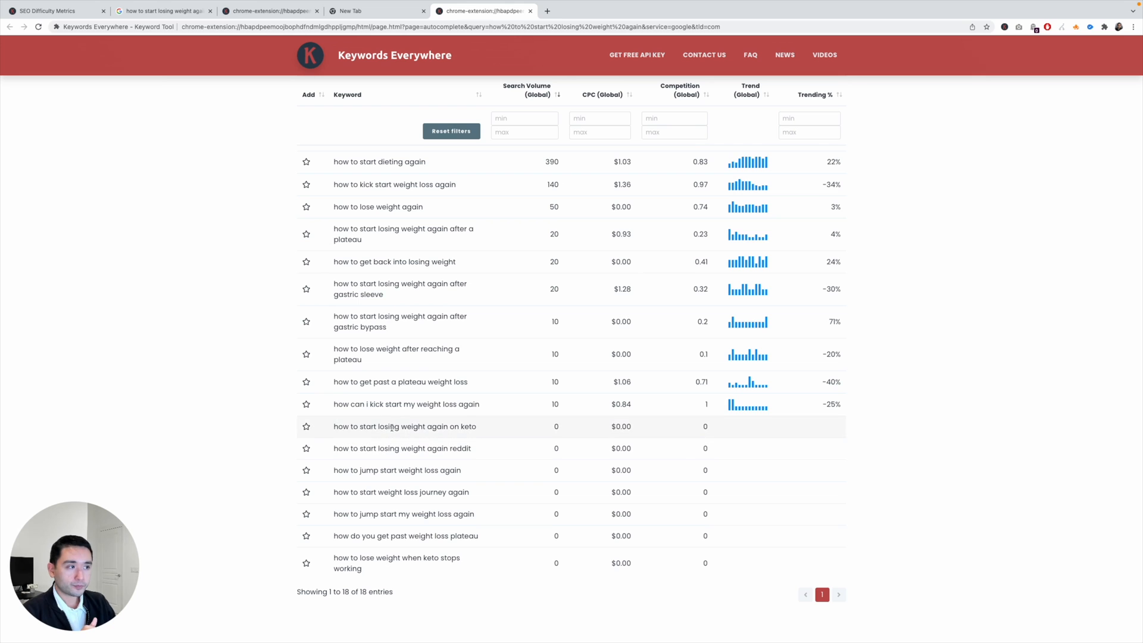
pyautogui.scroll(3)
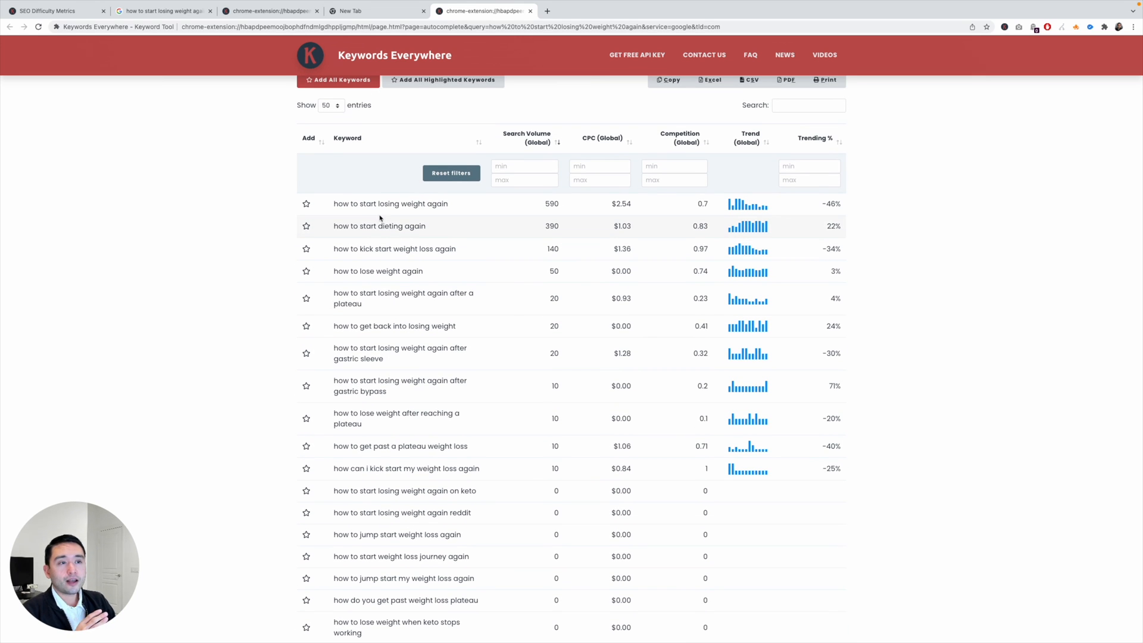
pyautogui.moveTo(394, 391)
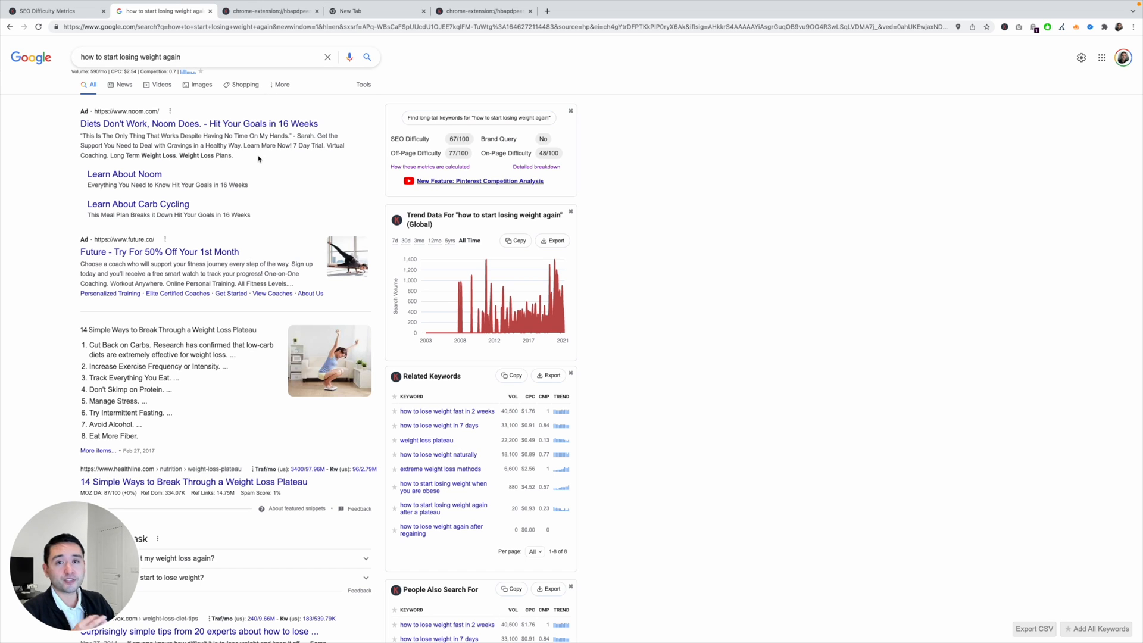
pyautogui.moveTo(236, 166)
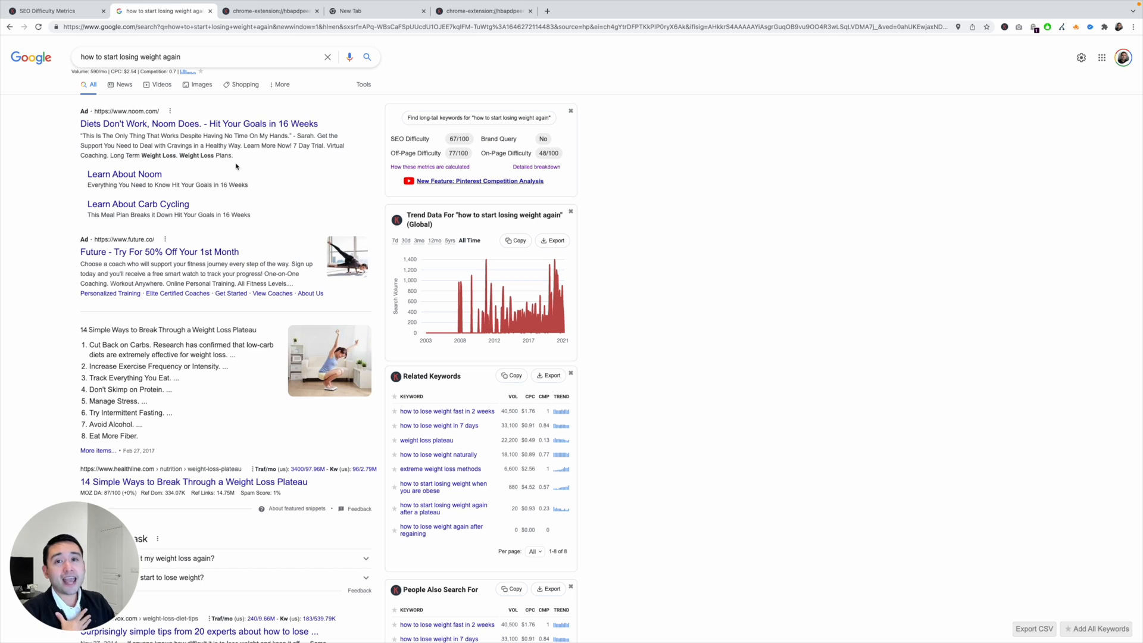
pyautogui.click(481, 10)
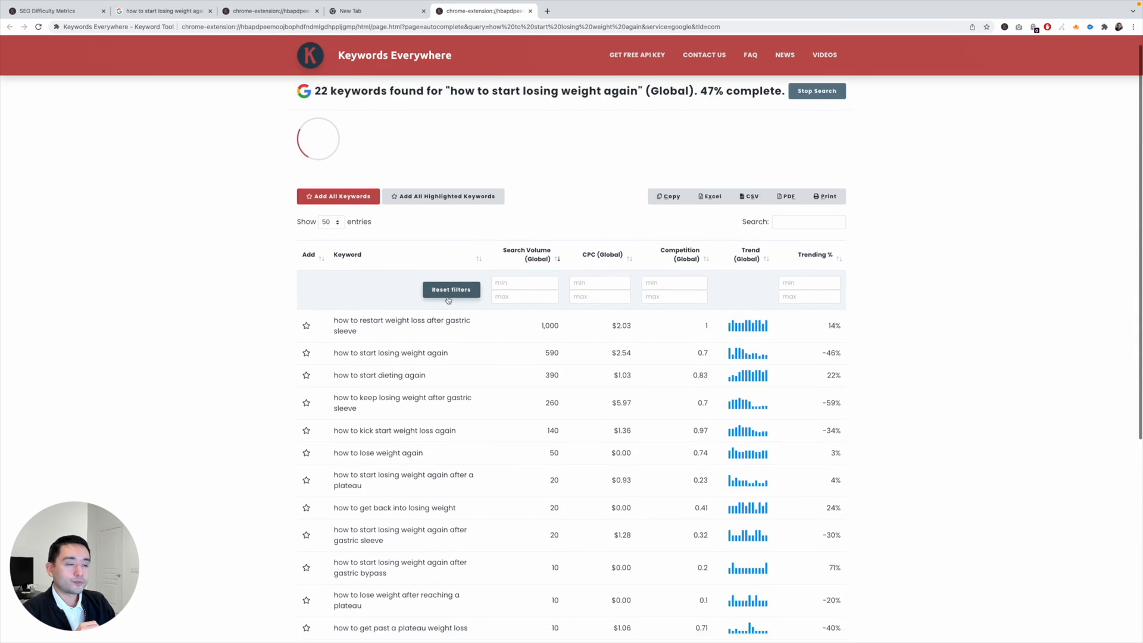
# - Scroll the long-tail table showing volume, CPC, competition and trends as keywords are added
pyautogui.scroll(-3)
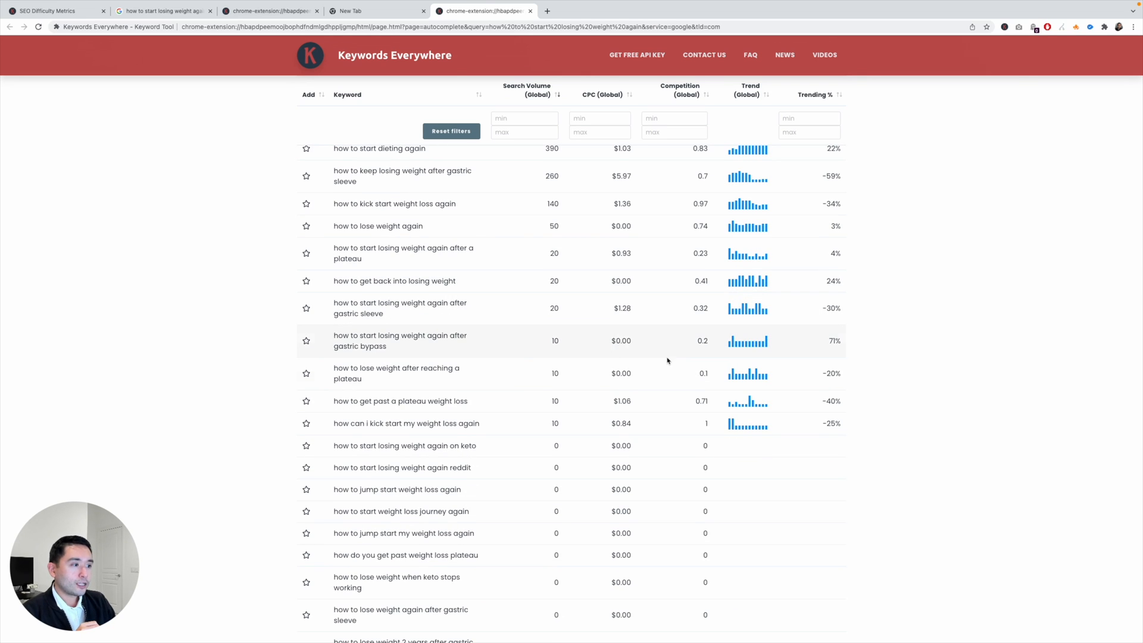
pyautogui.moveTo(696, 223)
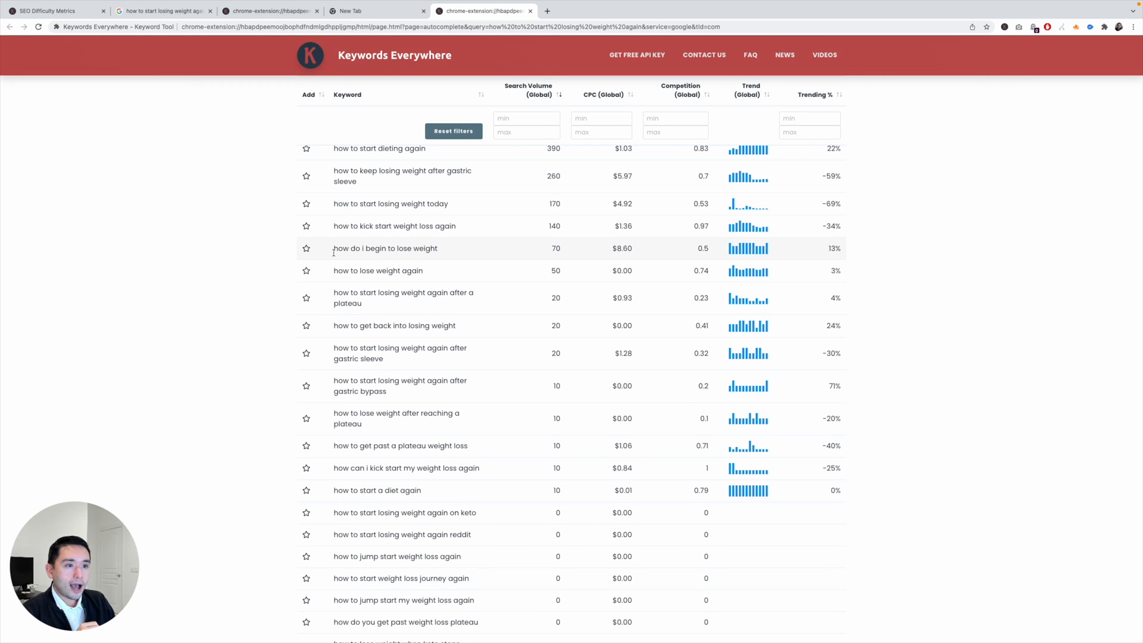
pyautogui.moveTo(702, 247)
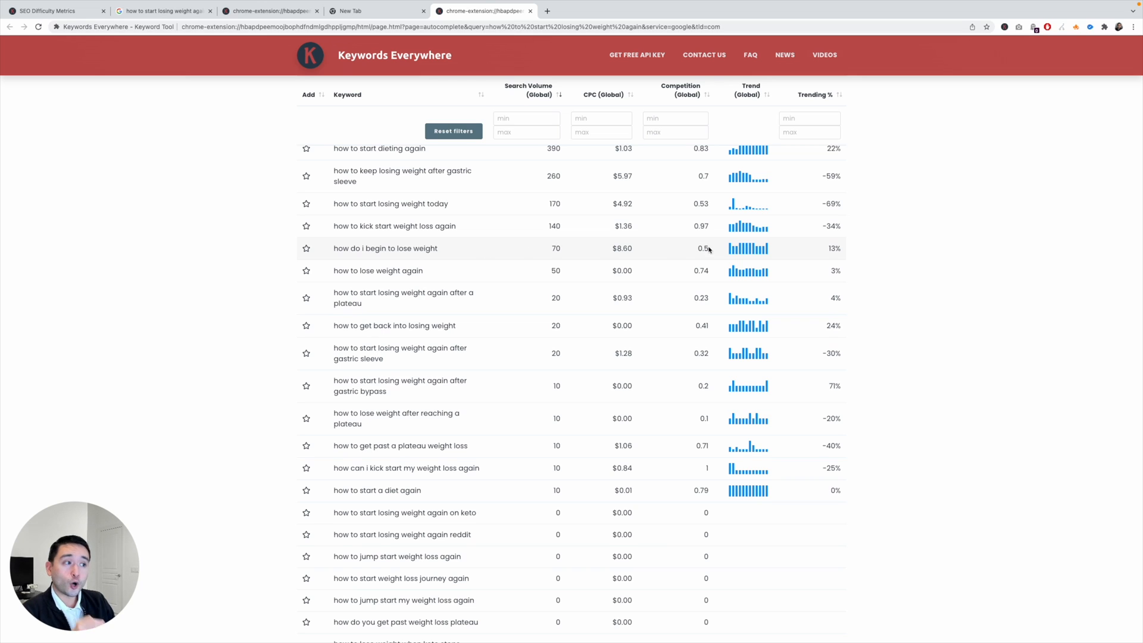
pyautogui.moveTo(555, 248)
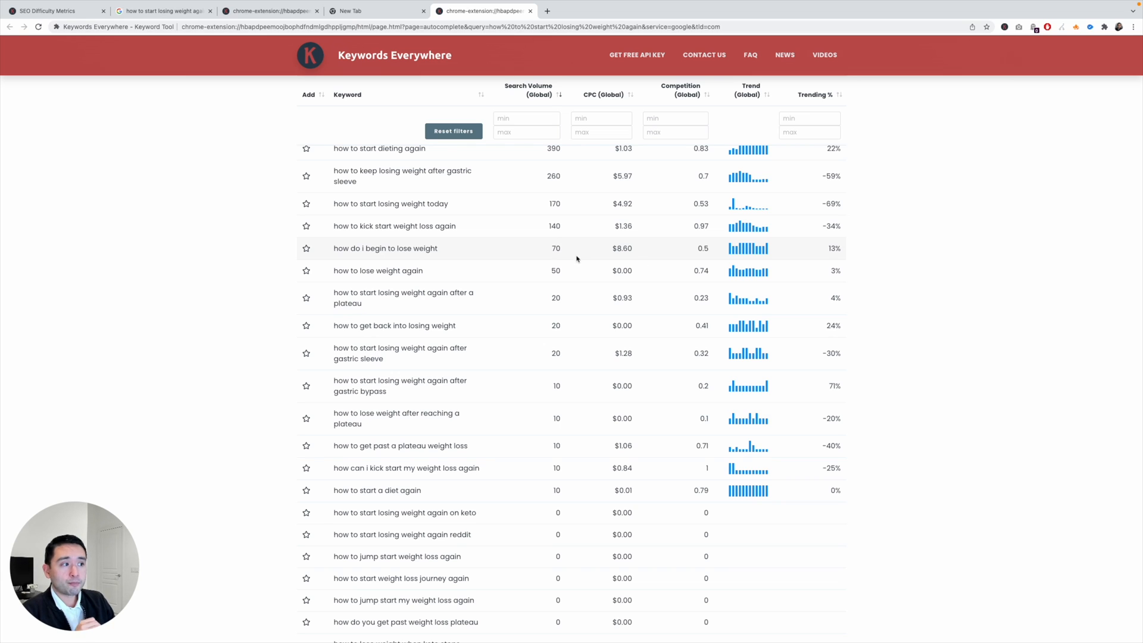
pyautogui.moveTo(740, 253)
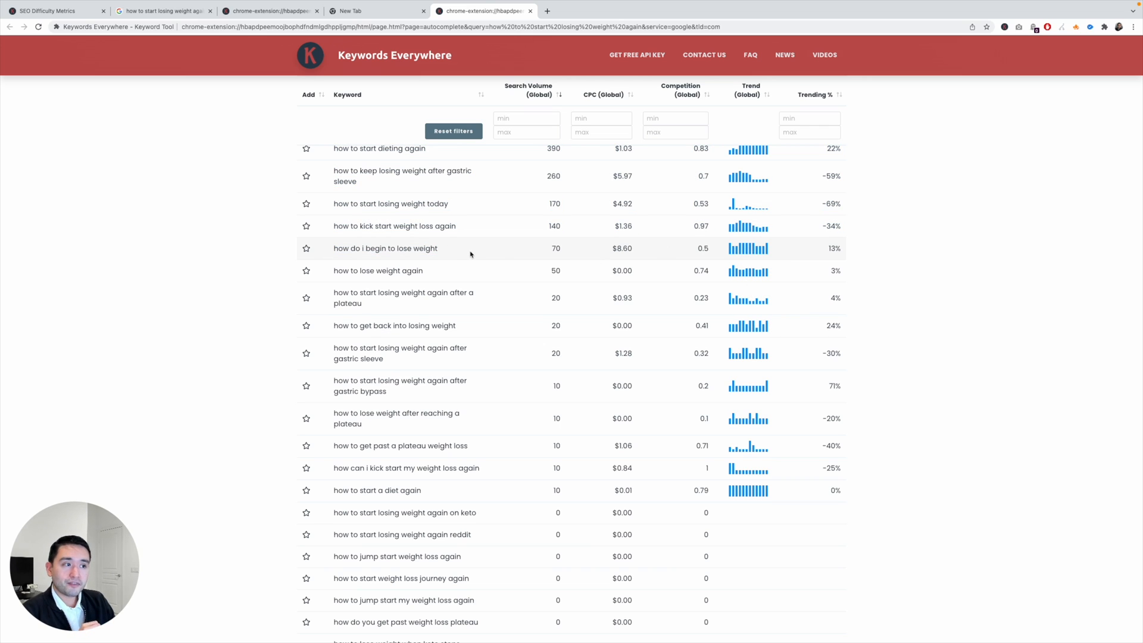
pyautogui.moveTo(516, 250)
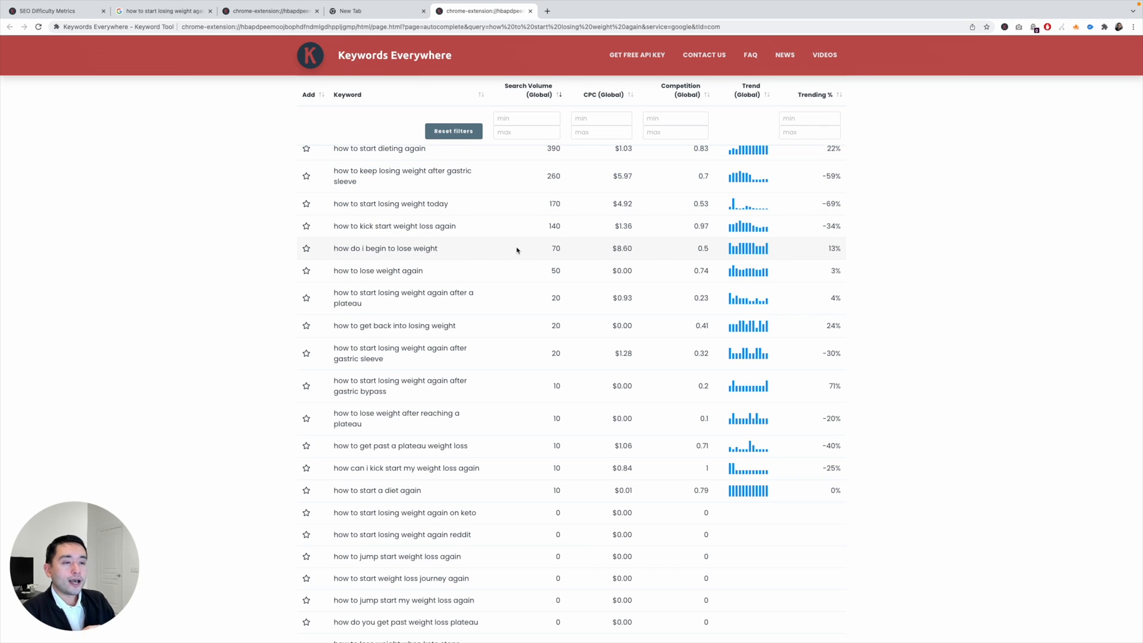
pyautogui.moveTo(502, 258)
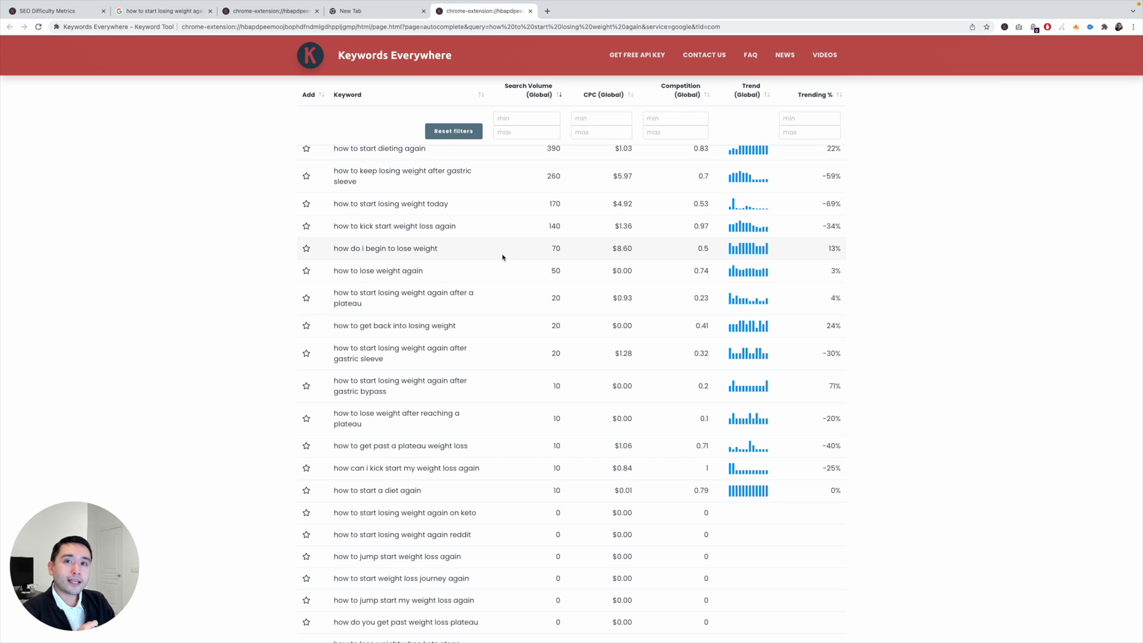
pyautogui.scroll(3)
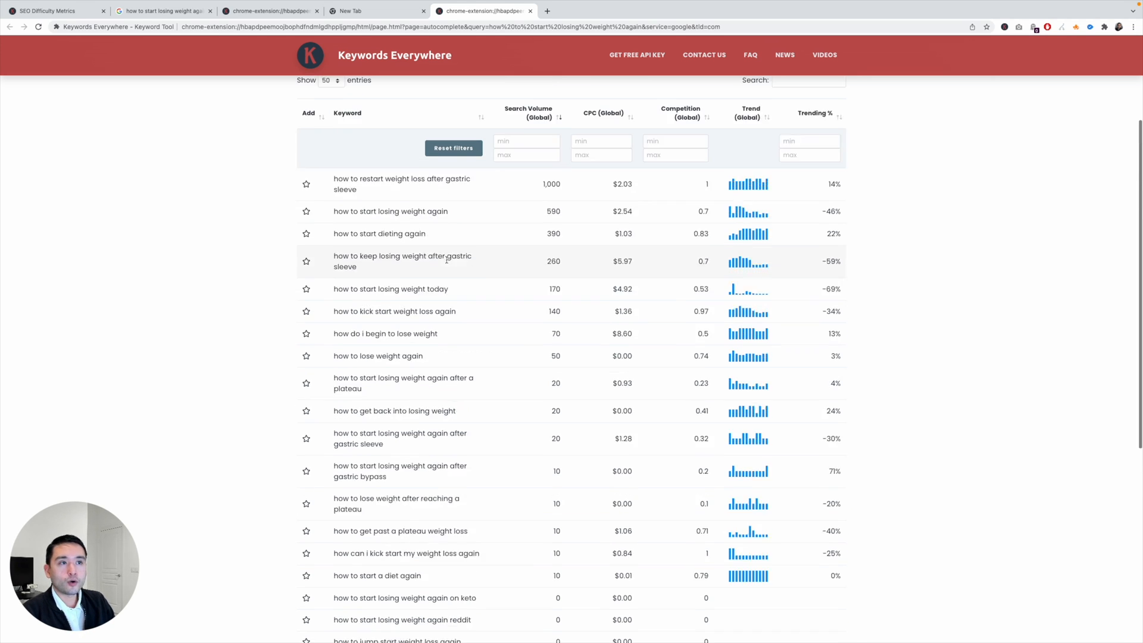
pyautogui.scroll(3)
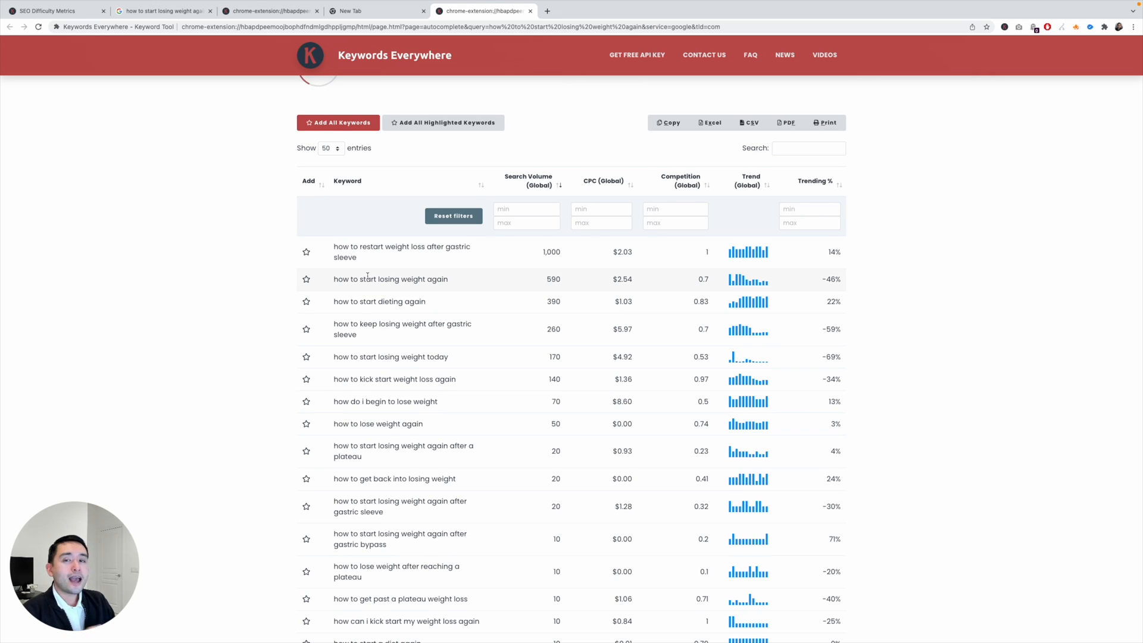
pyautogui.moveTo(386, 230)
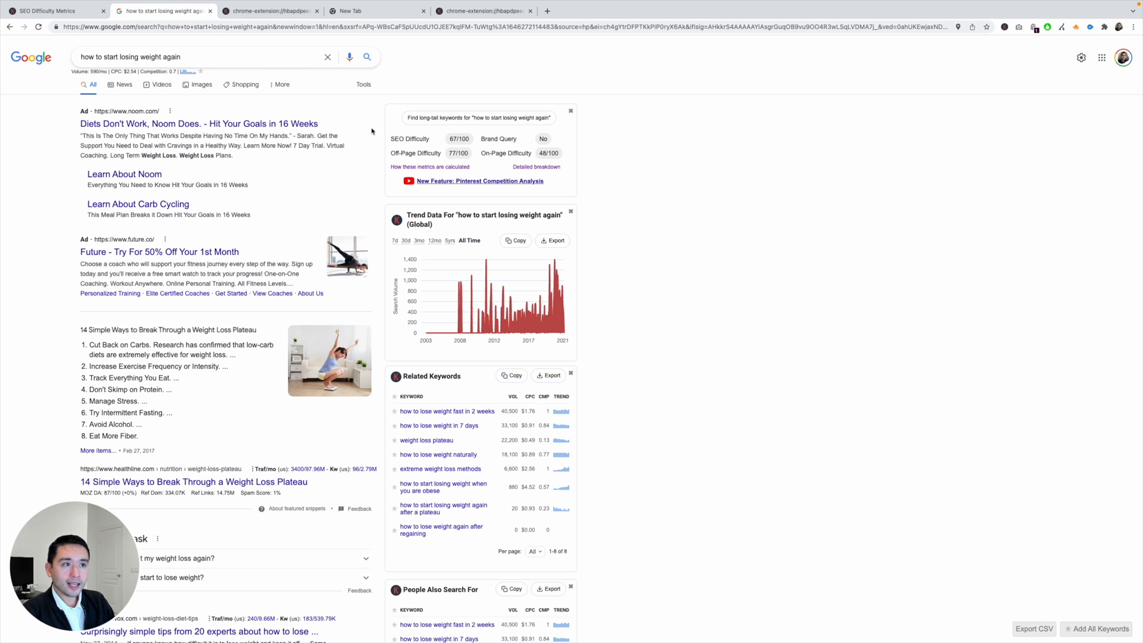
pyautogui.moveTo(383, 205)
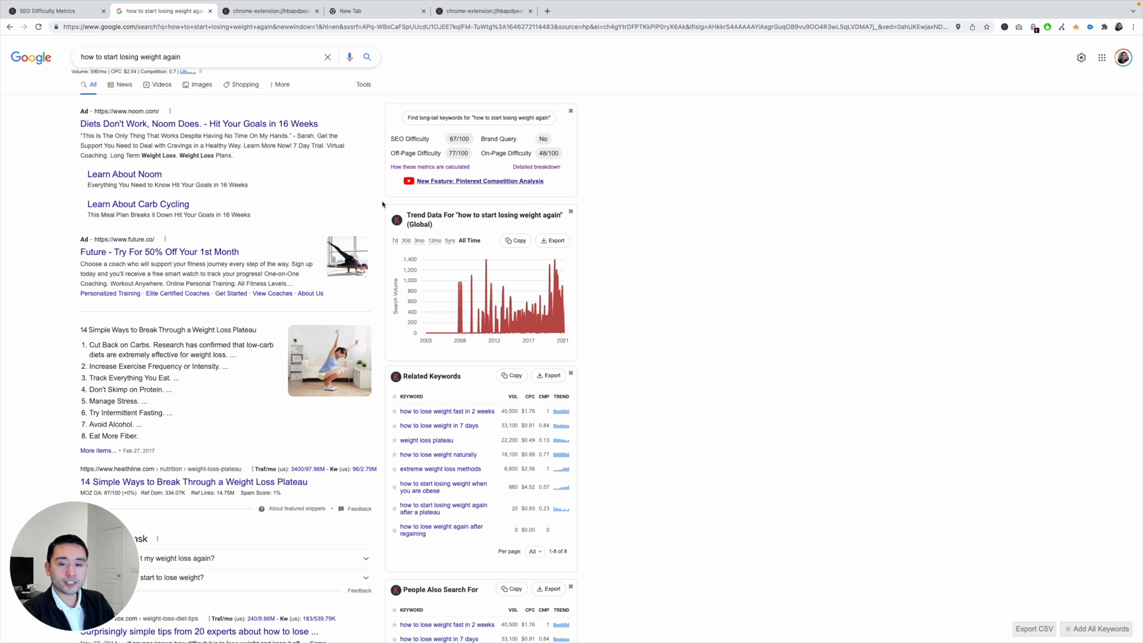